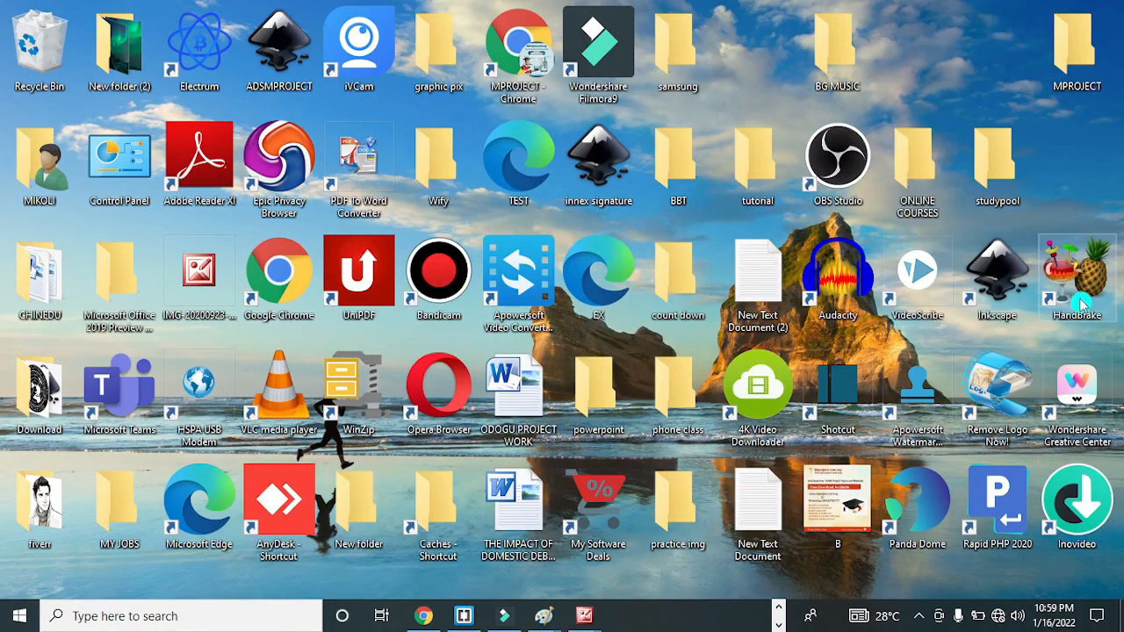
mouse_move(1086, 367)
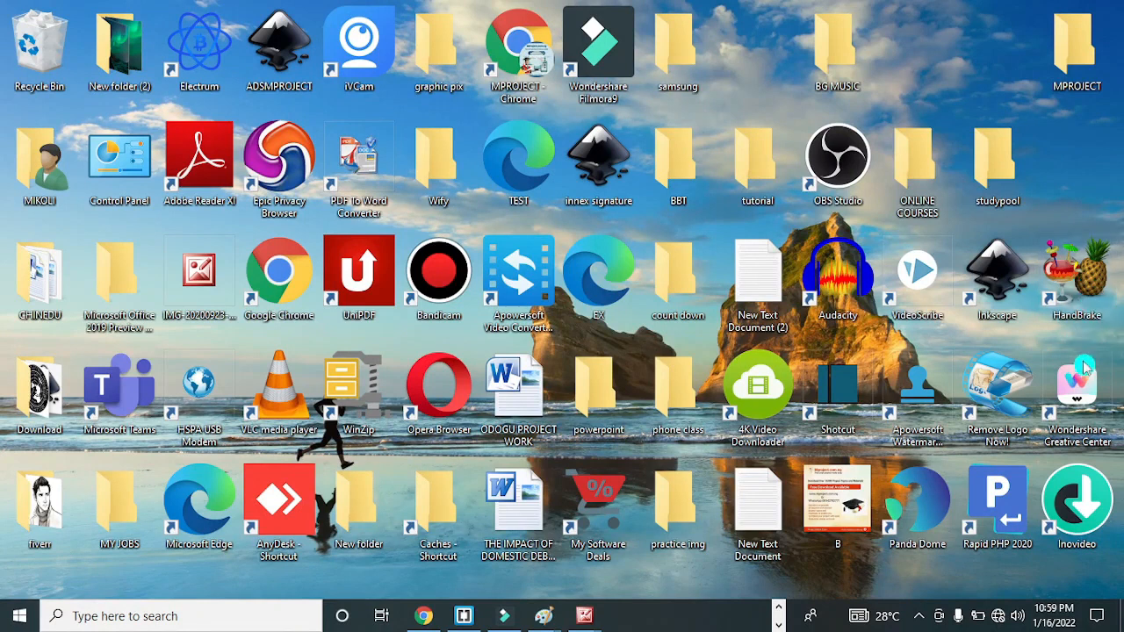
mouse_move(1089, 325)
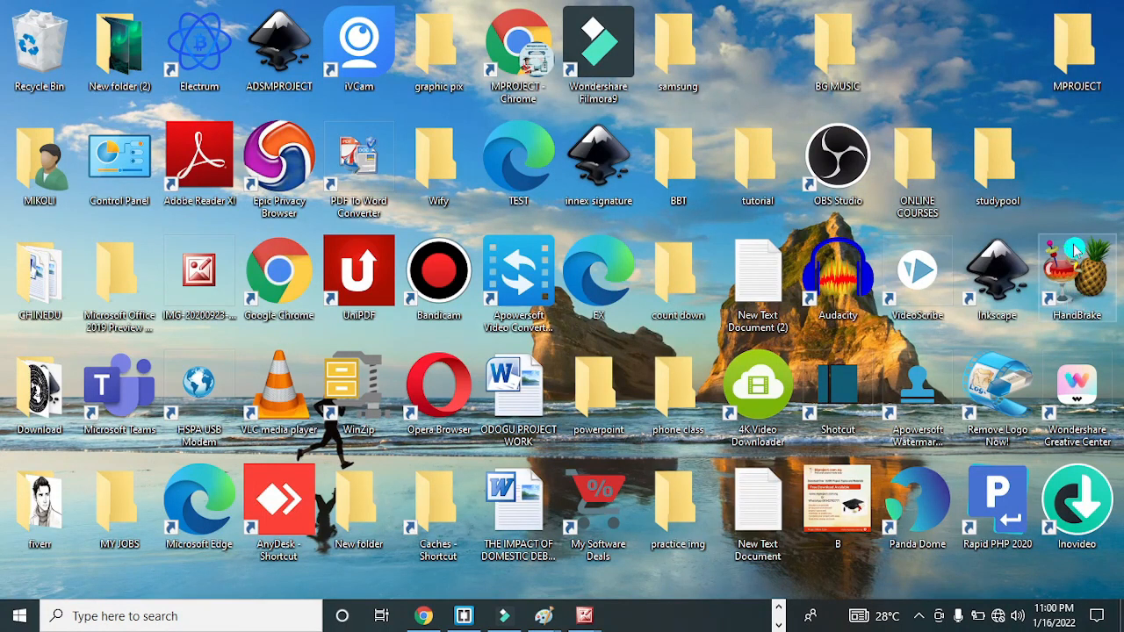
mouse_move(1089, 303)
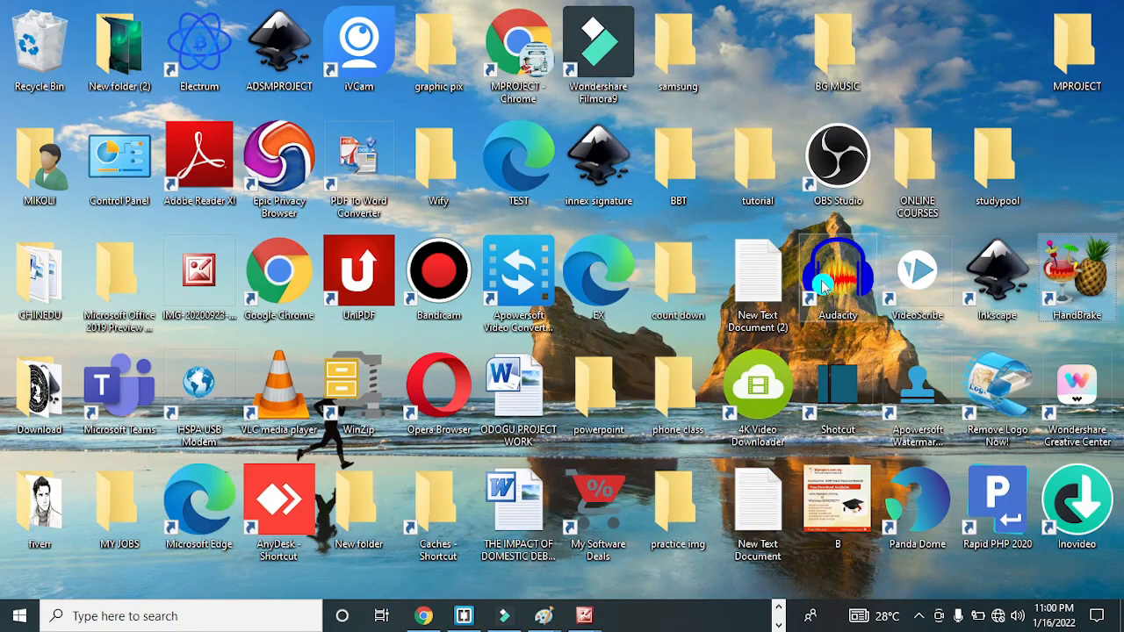
mouse_move(619, 316)
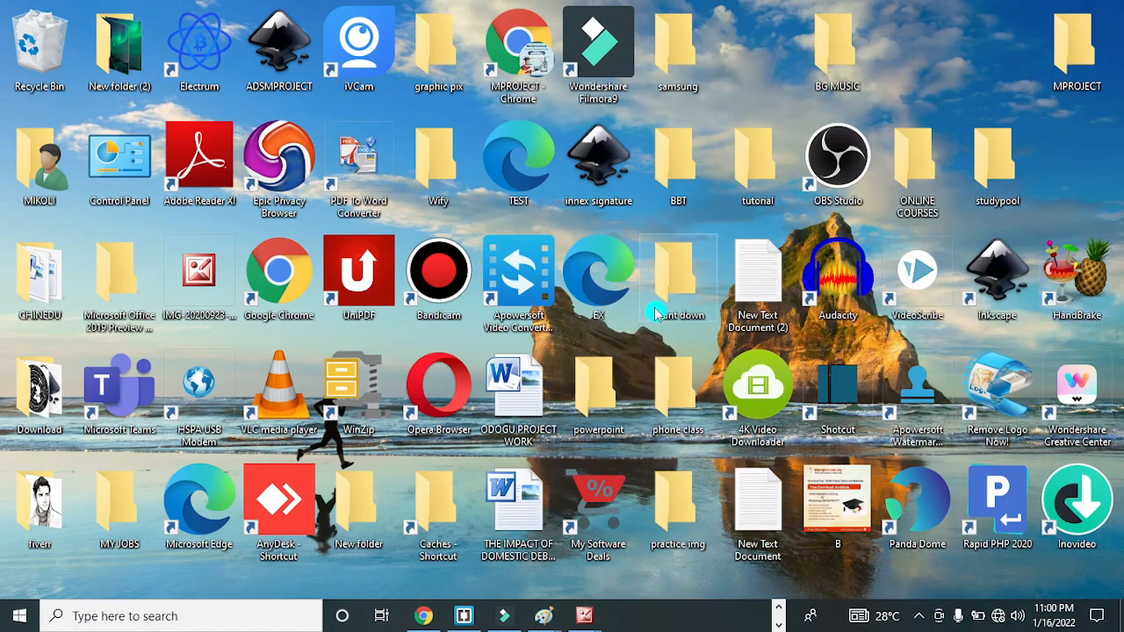
Step: Launch HandBrake from its desktop shortcut to reach Source Selection
double_click(1075, 275)
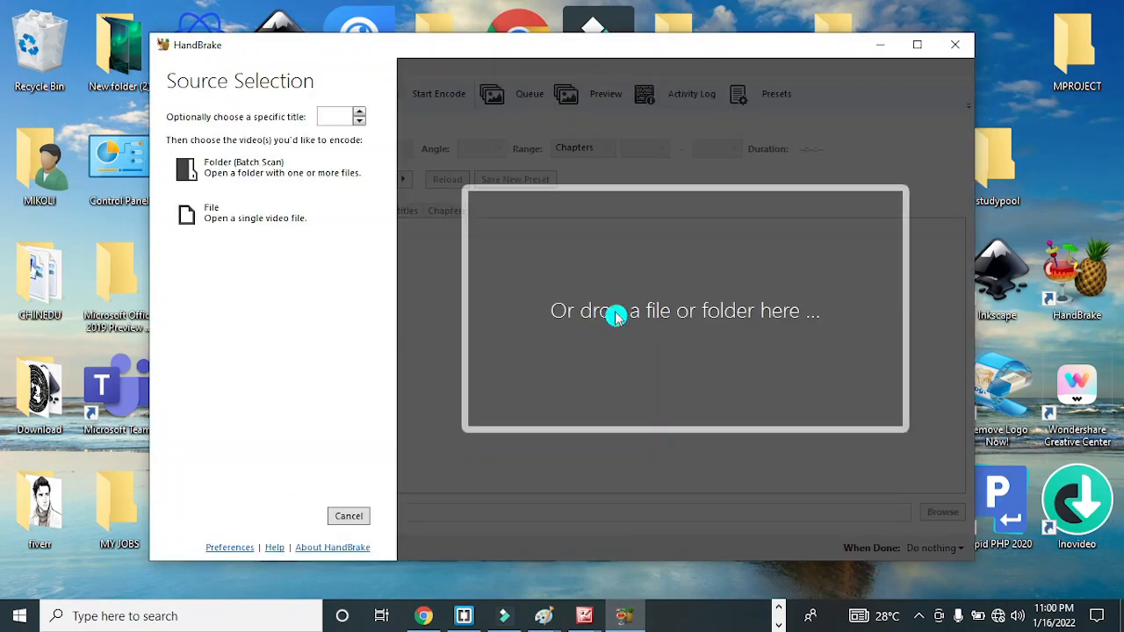
mouse_move(551, 282)
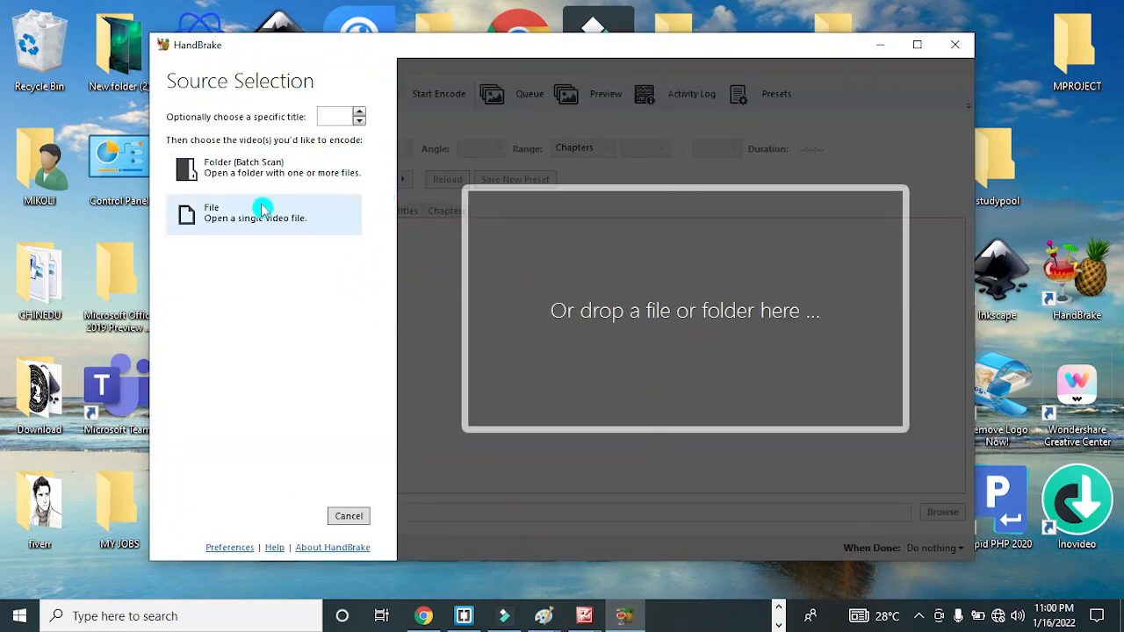
mouse_move(237, 169)
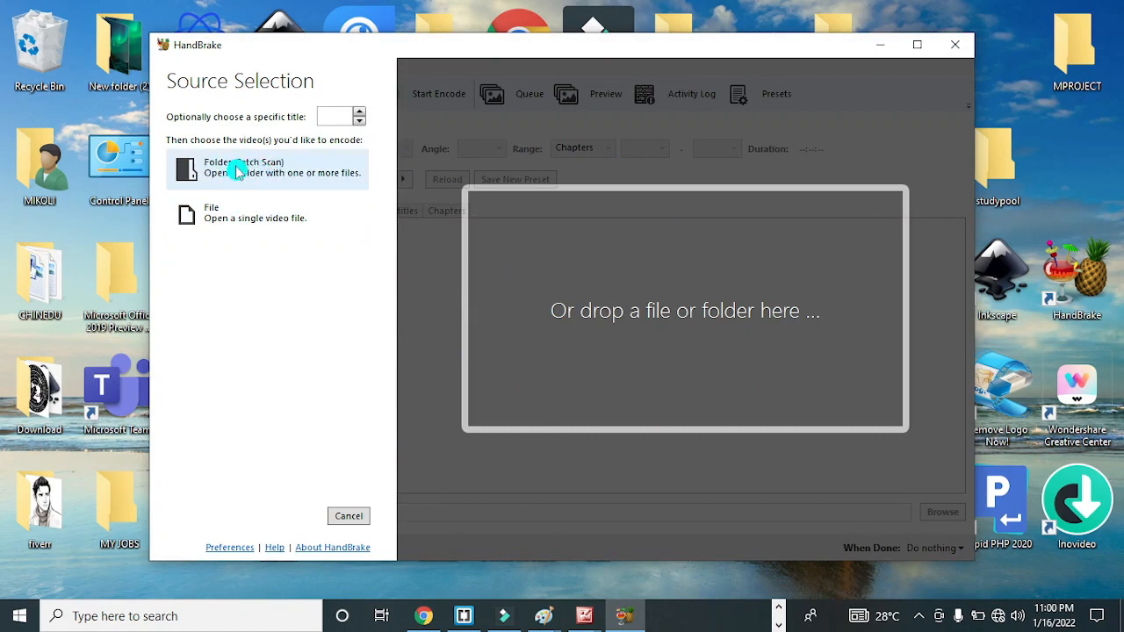
mouse_move(318, 173)
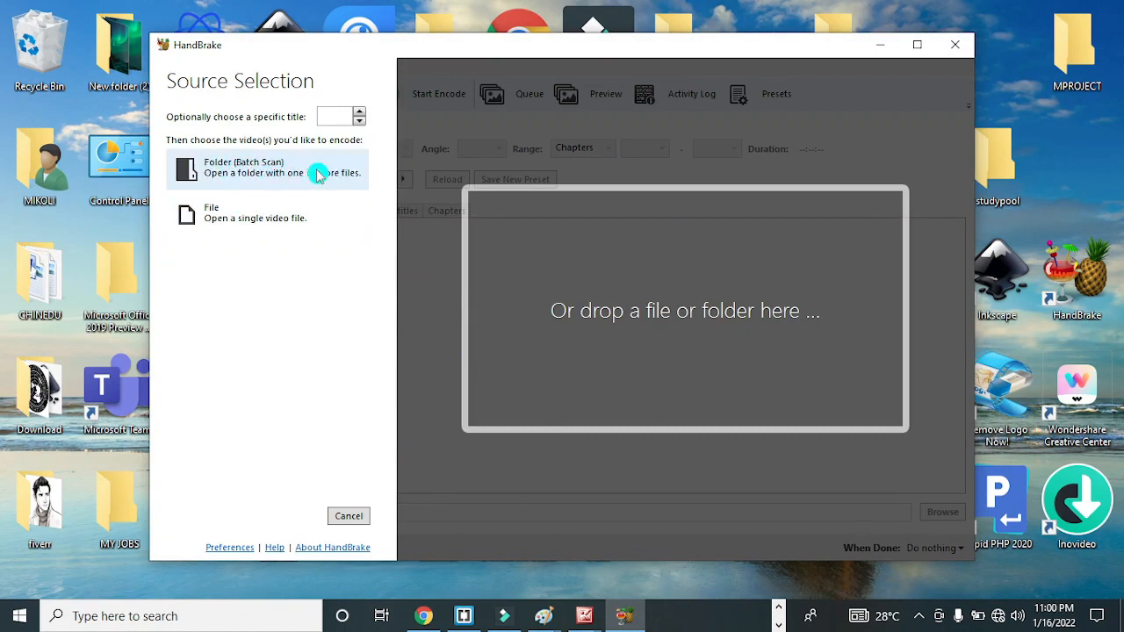
mouse_move(263, 180)
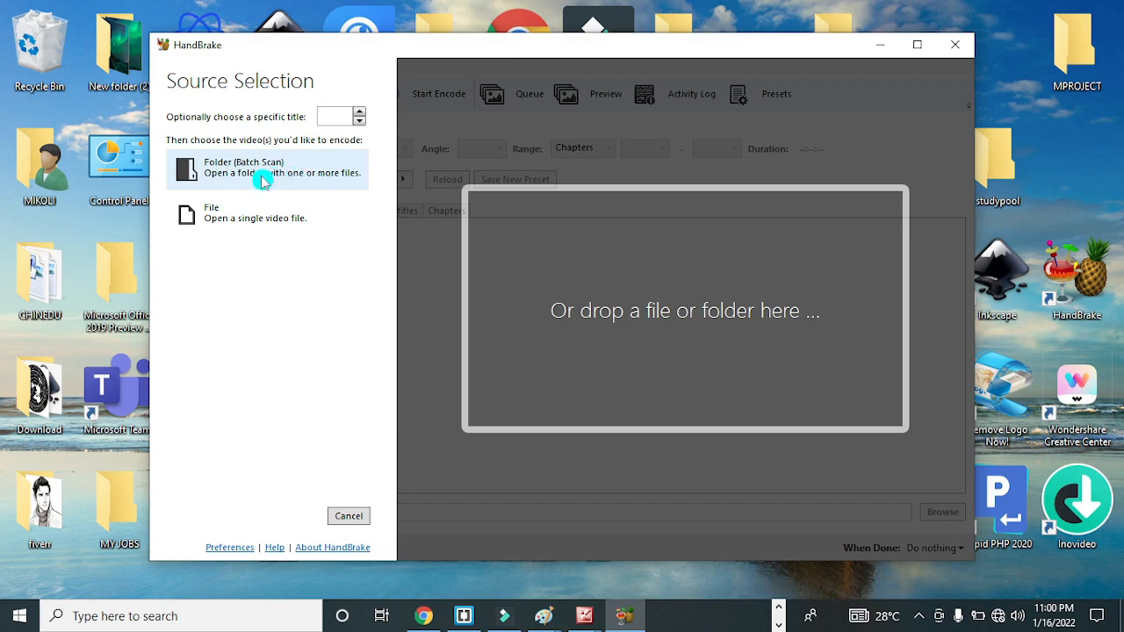
mouse_move(307, 179)
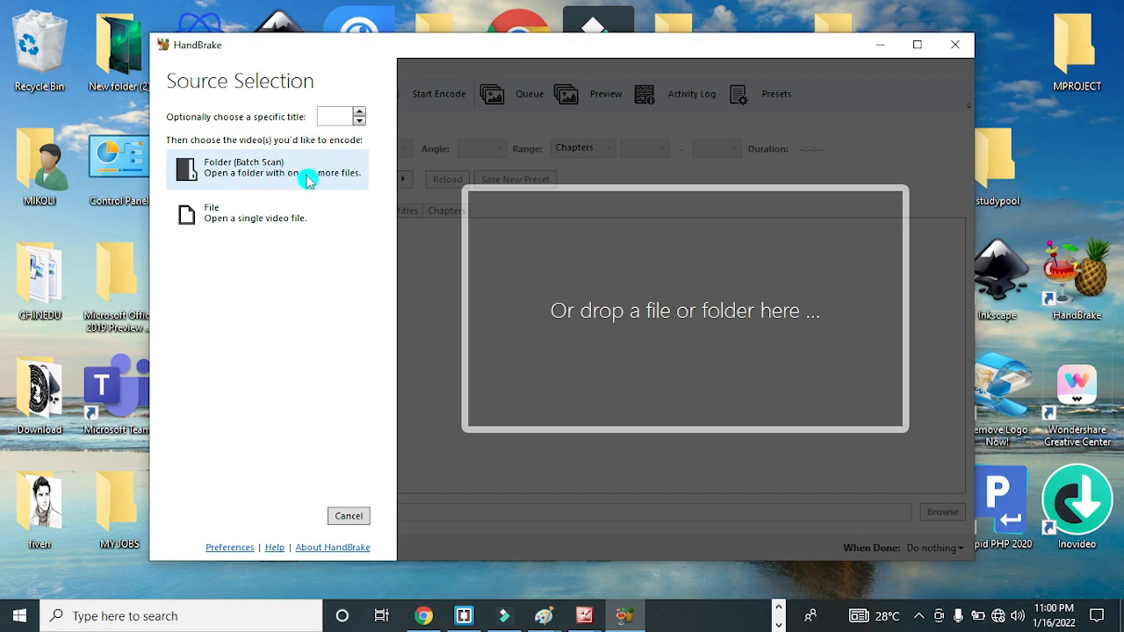
mouse_move(285, 215)
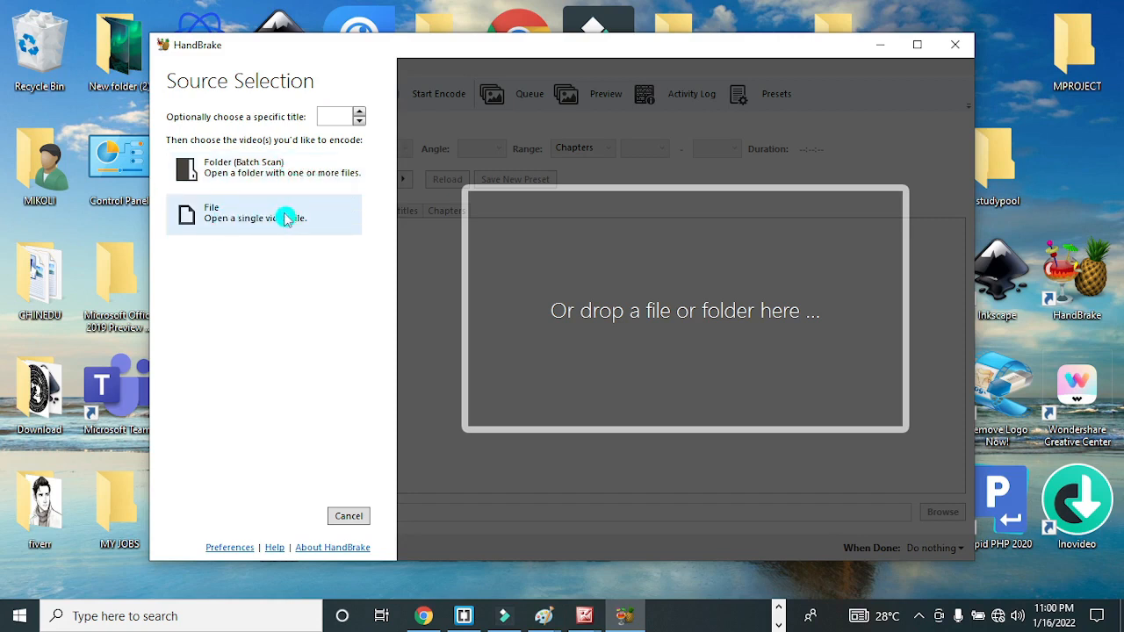
mouse_move(228, 227)
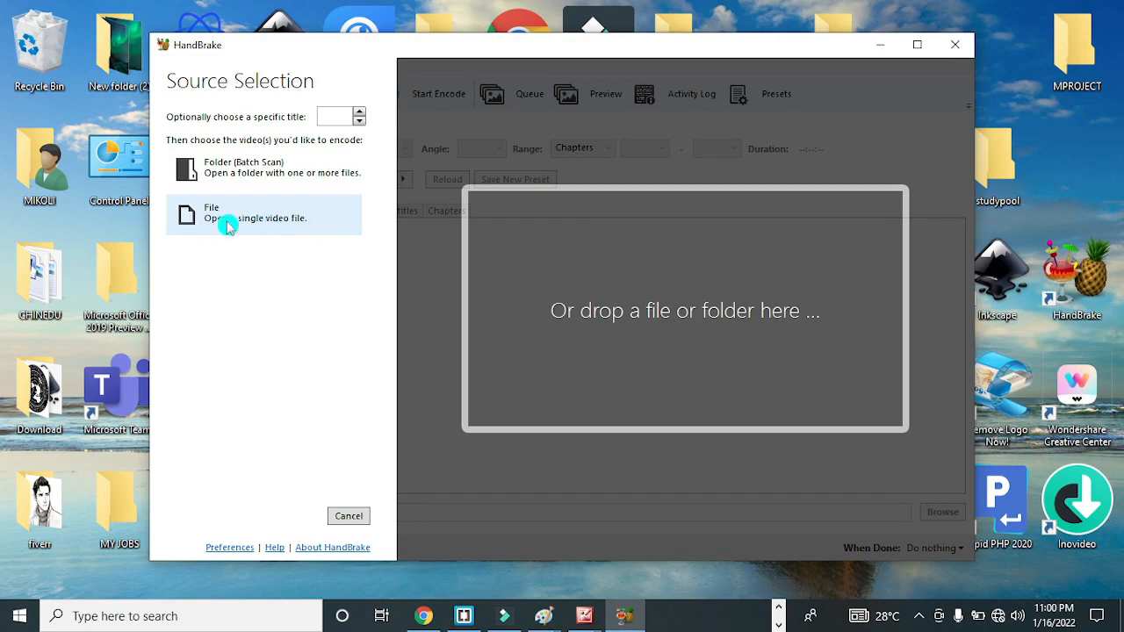
mouse_move(569, 273)
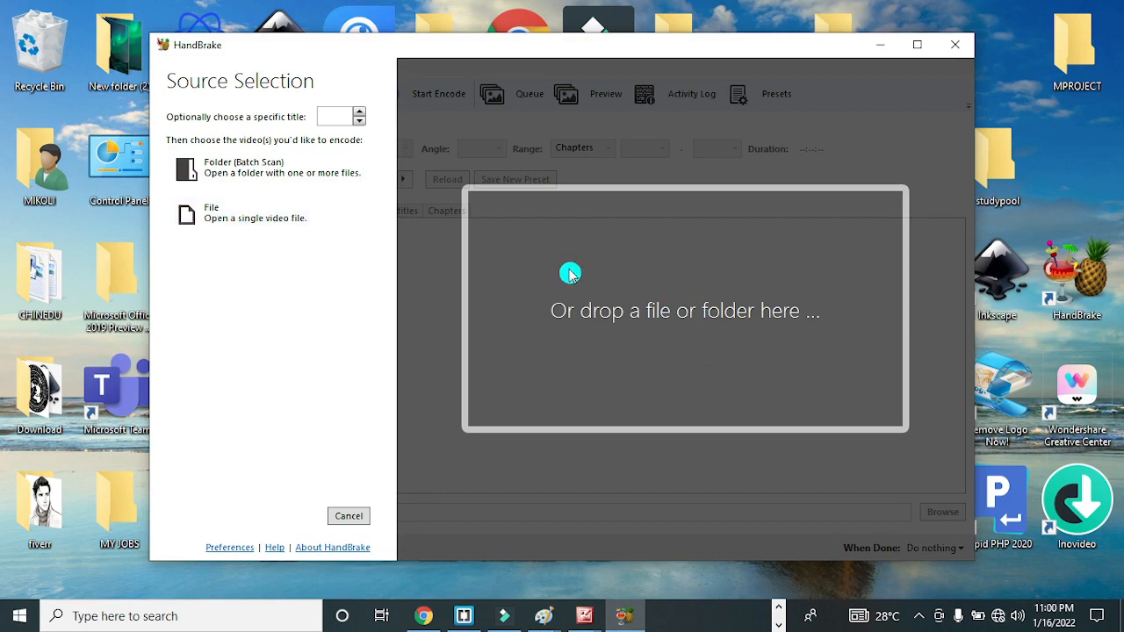
mouse_move(701, 364)
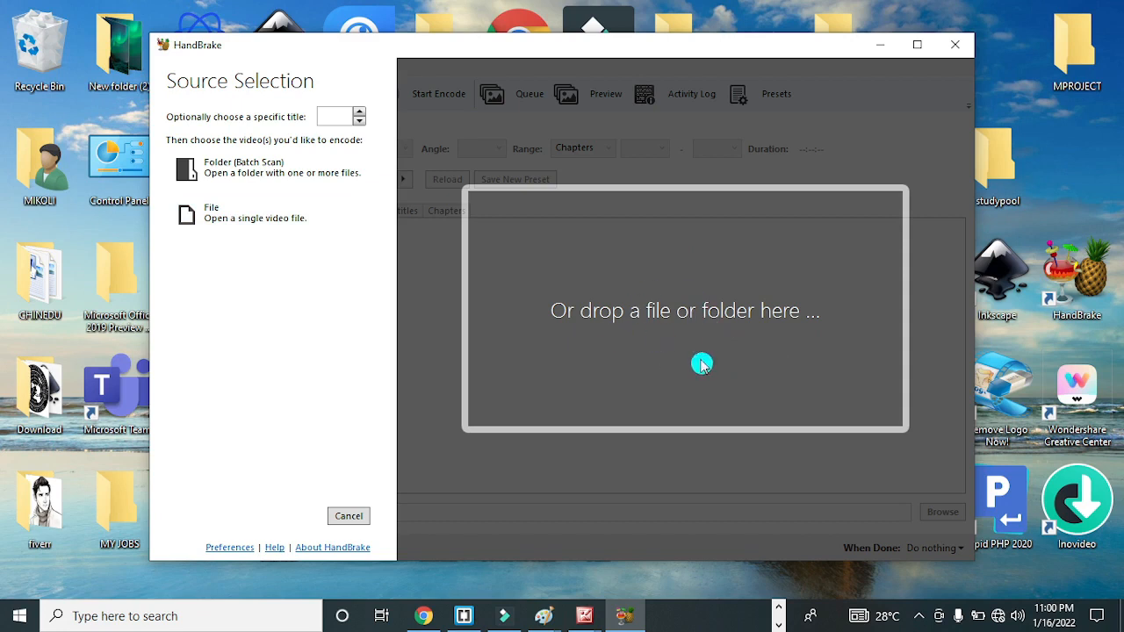
mouse_move(717, 326)
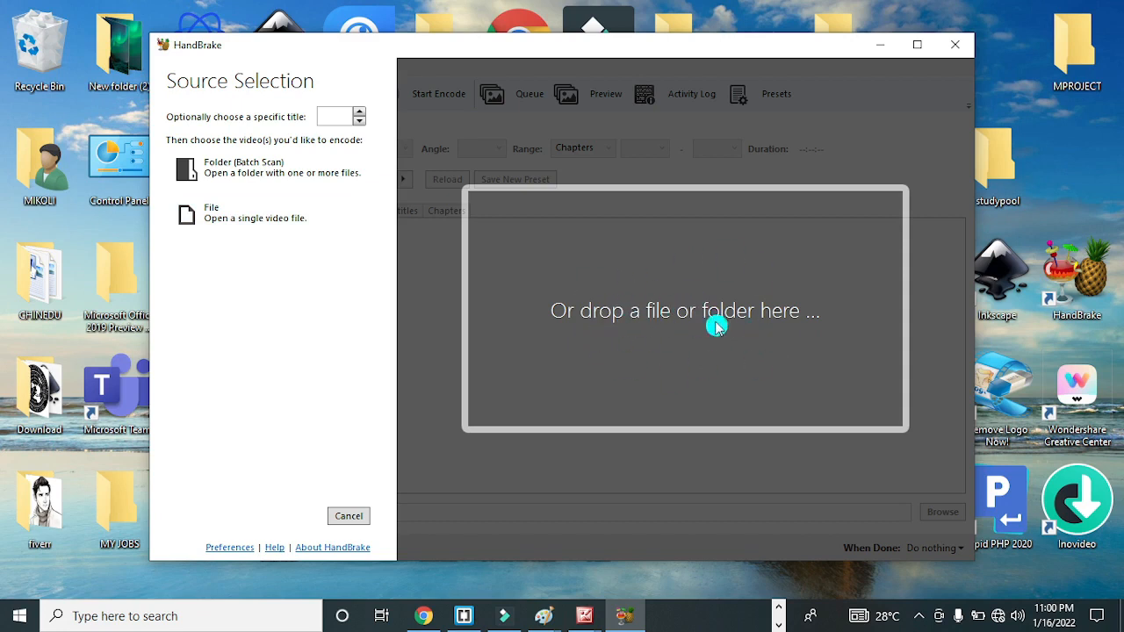
mouse_move(798, 360)
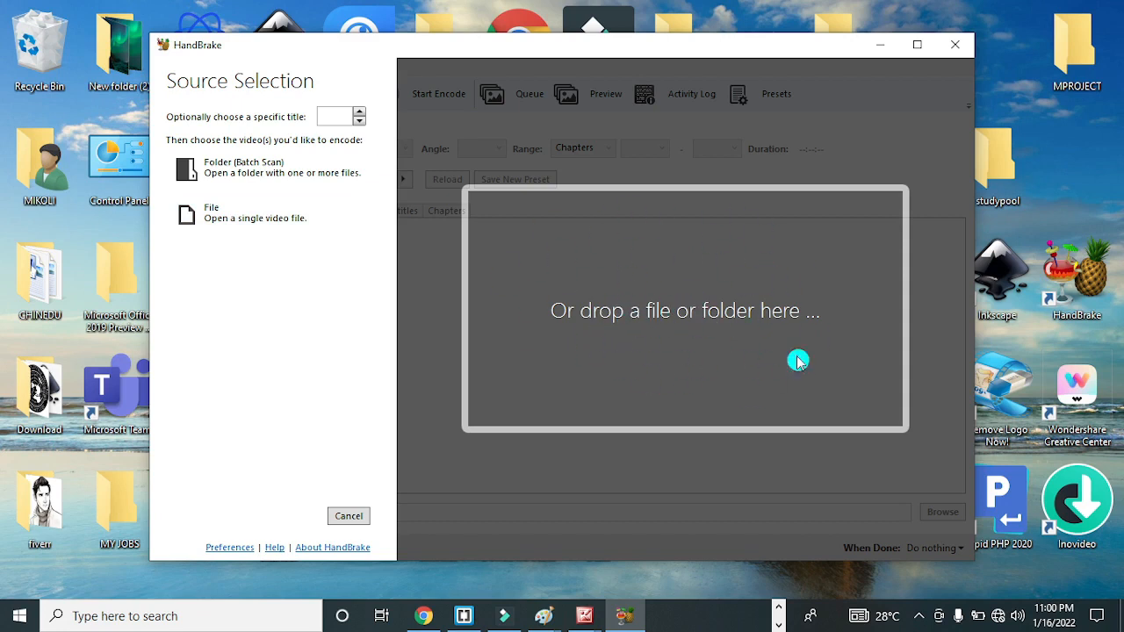
mouse_move(497, 338)
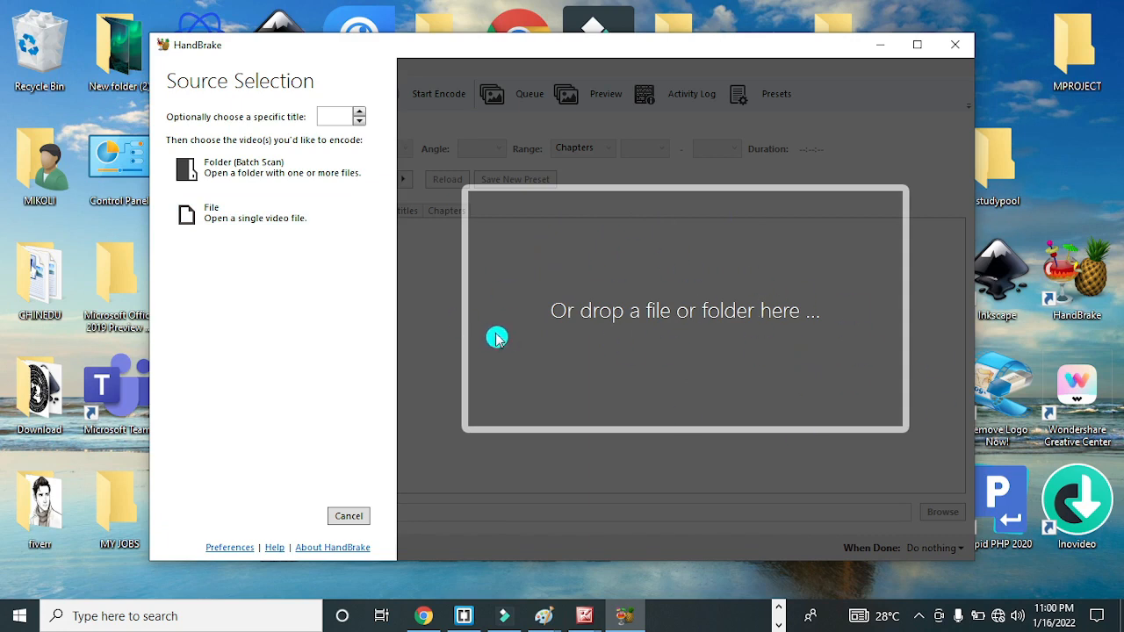
mouse_move(692, 357)
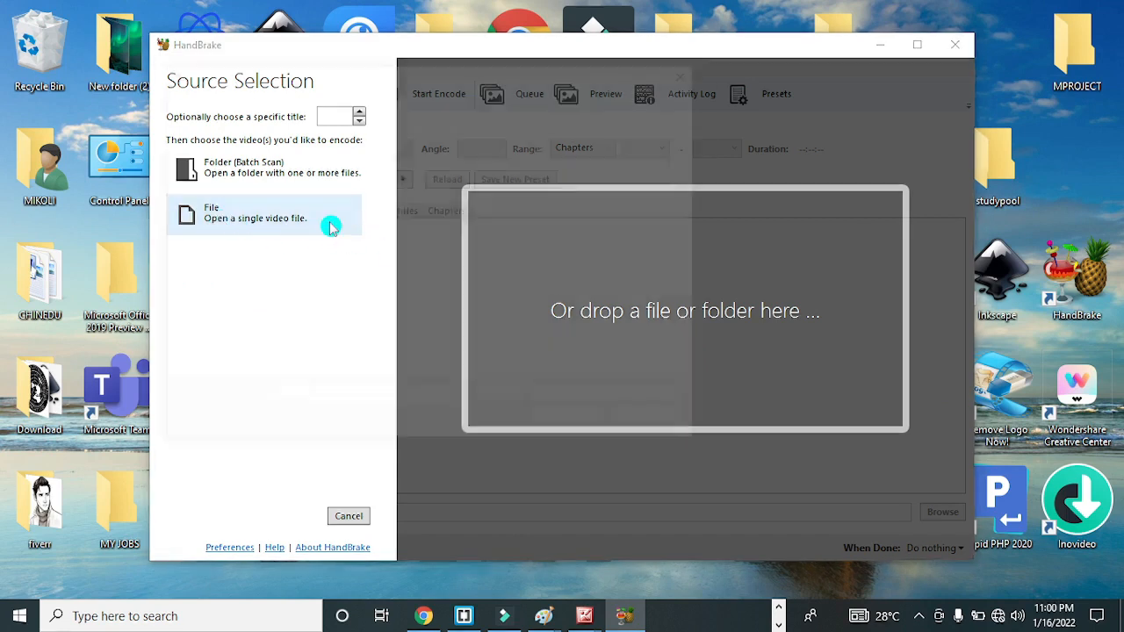
left_click(256, 213)
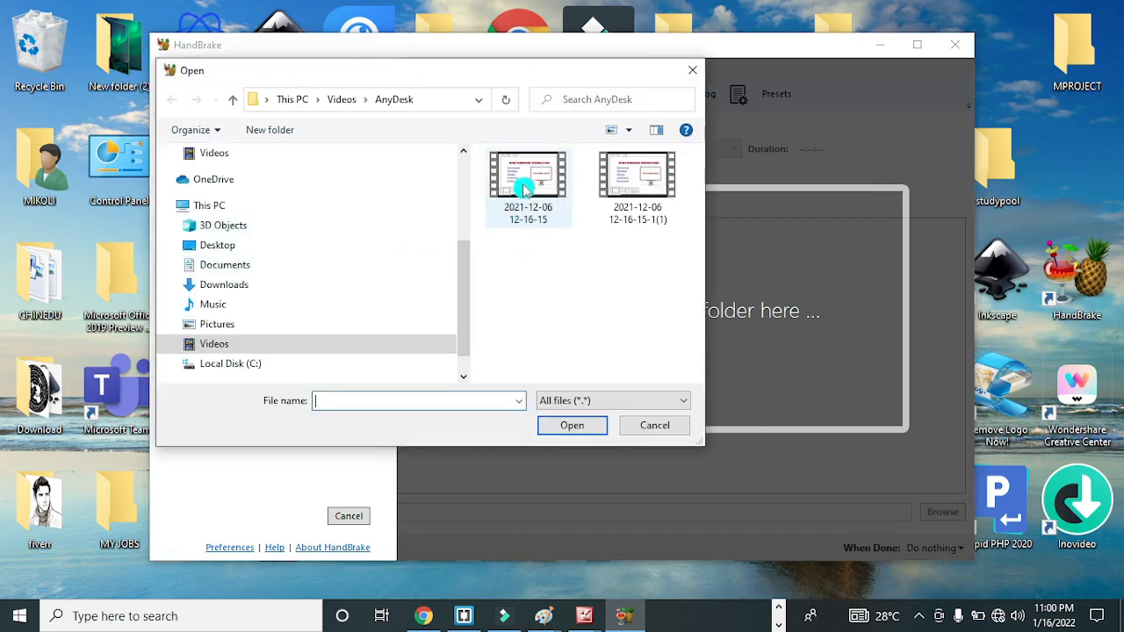
mouse_move(527, 175)
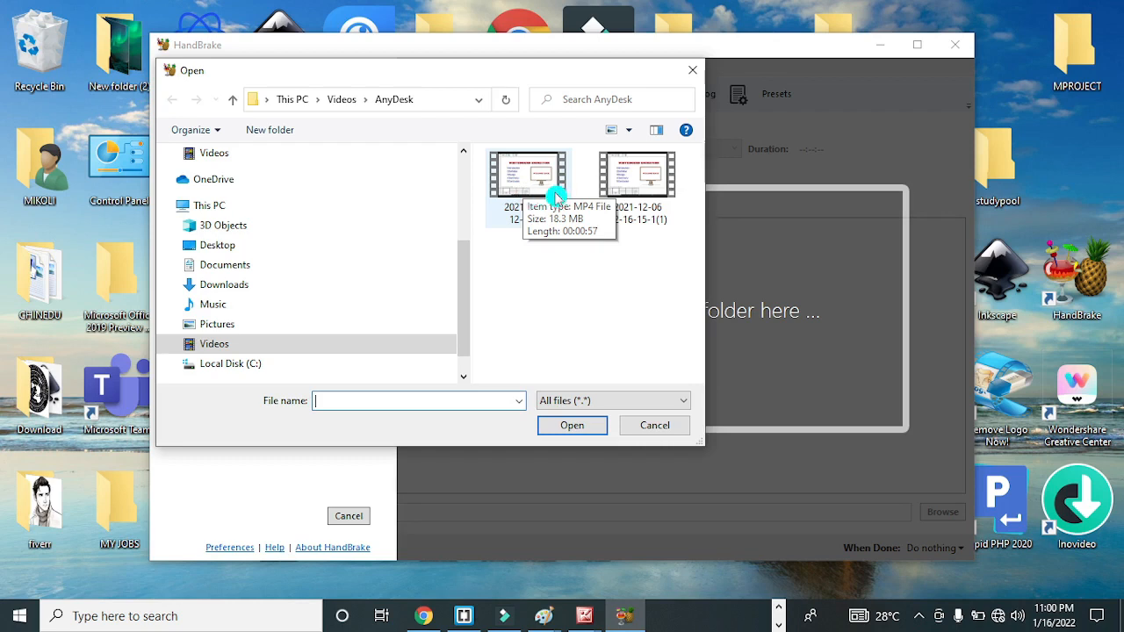
mouse_move(538, 193)
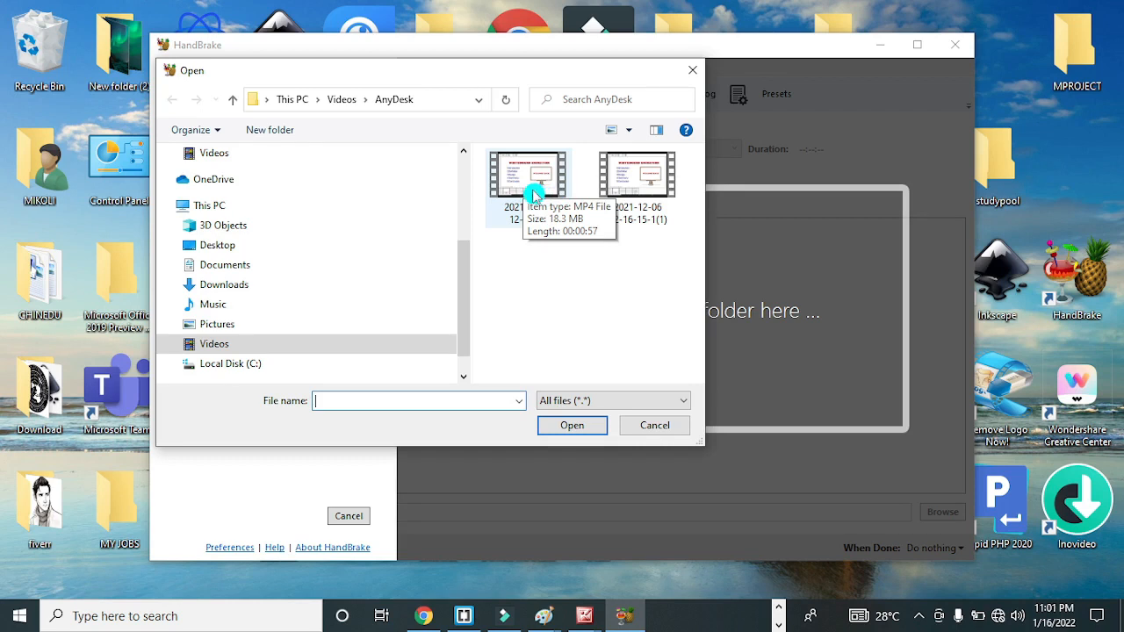
left_click(528, 173)
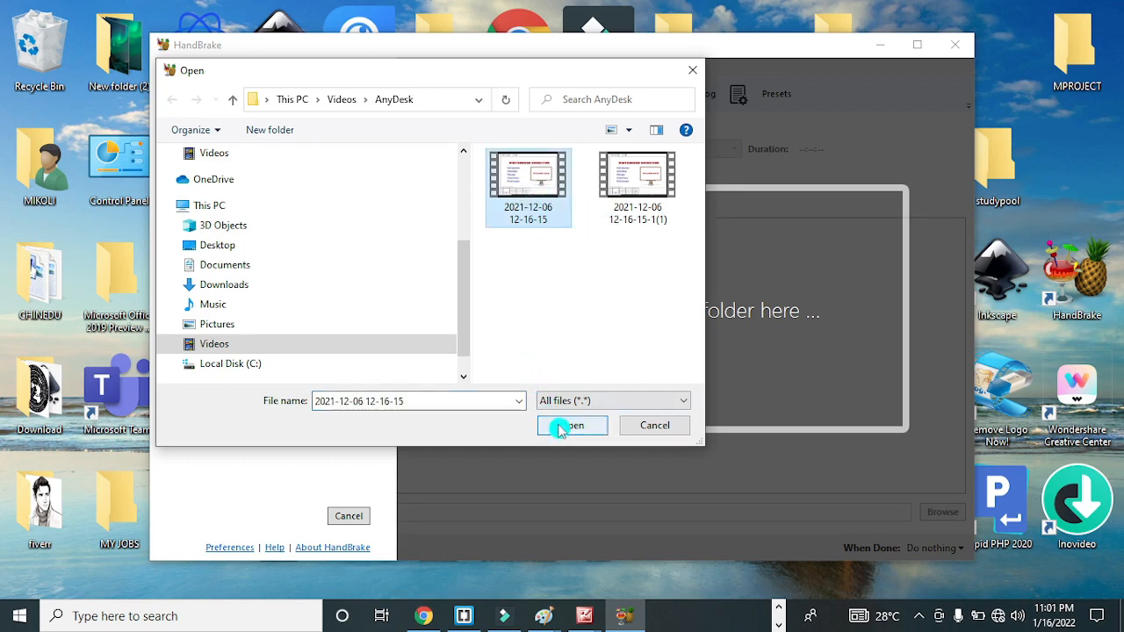
left_click(567, 425)
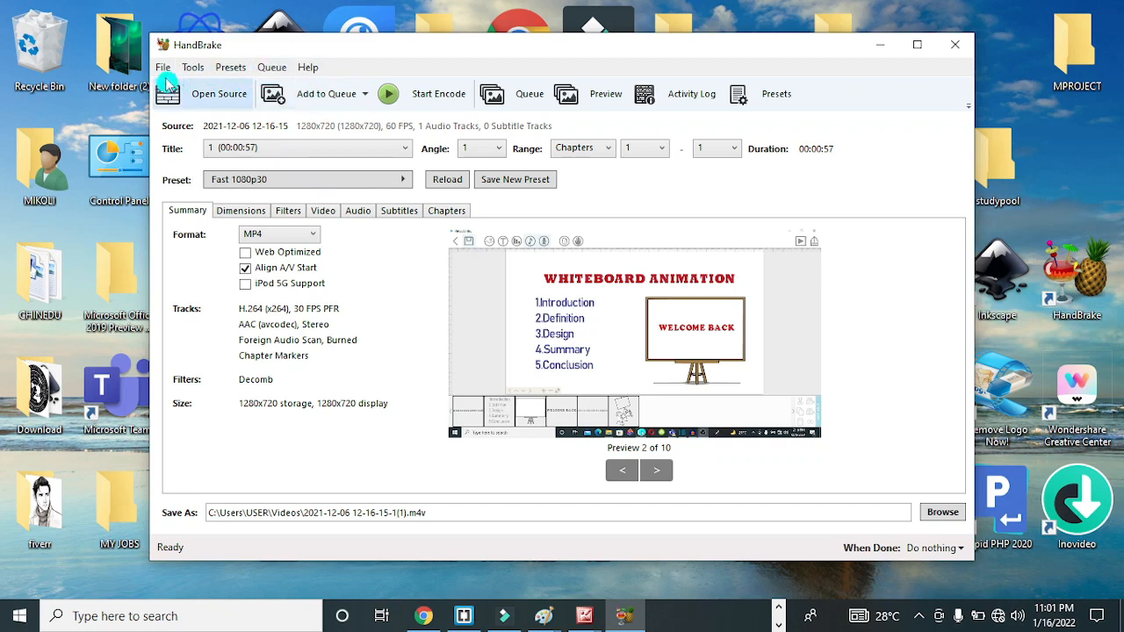
left_click(162, 67)
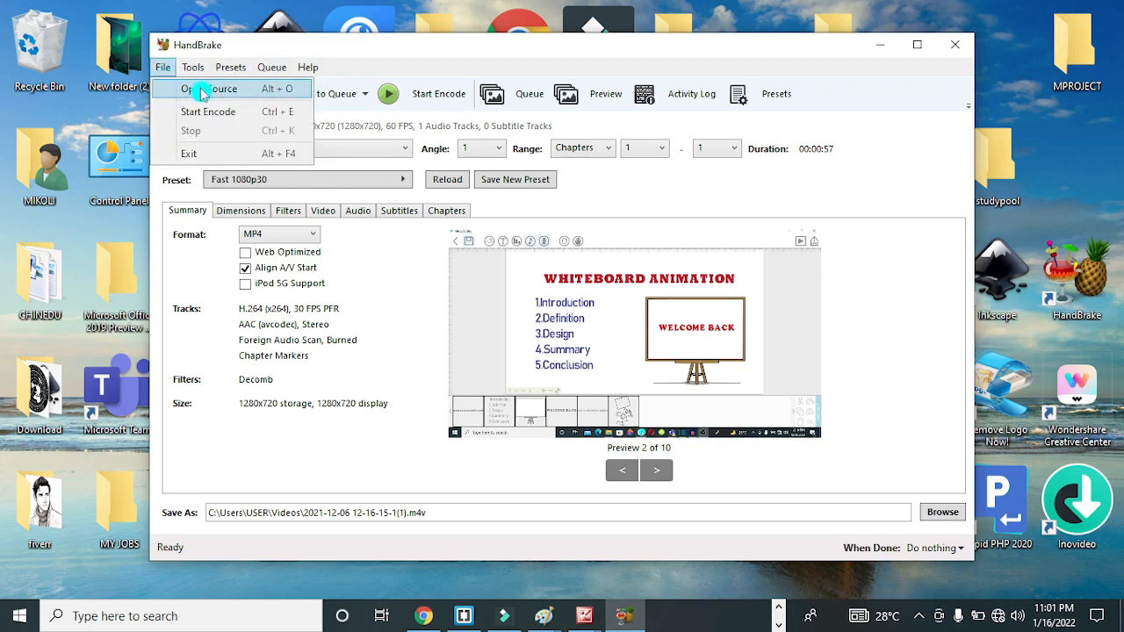
mouse_move(208, 111)
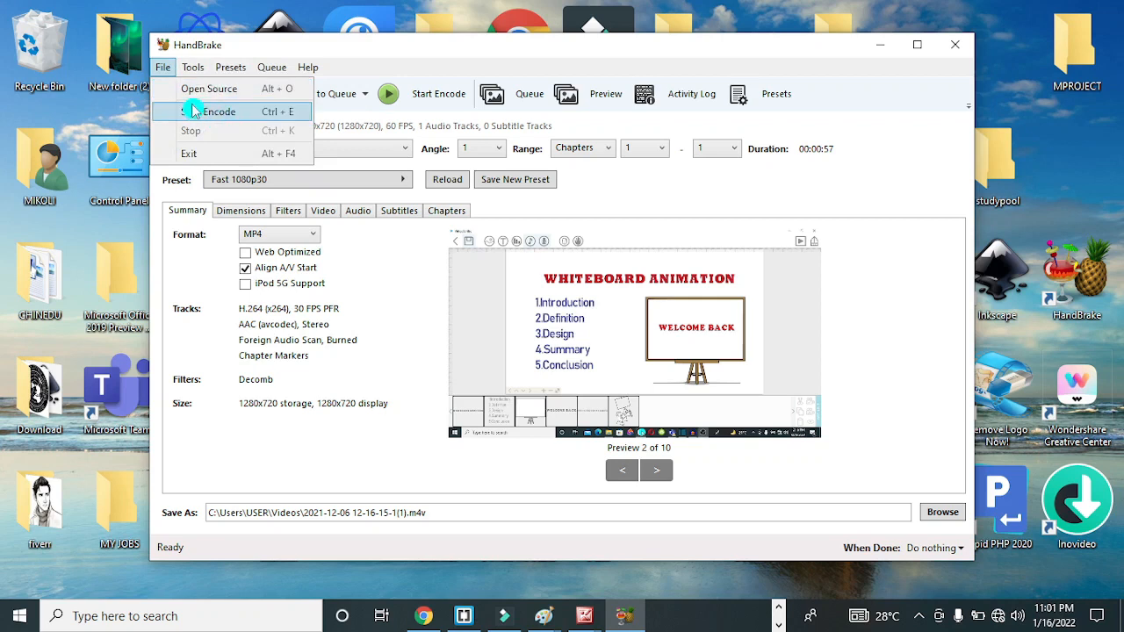
mouse_move(211, 88)
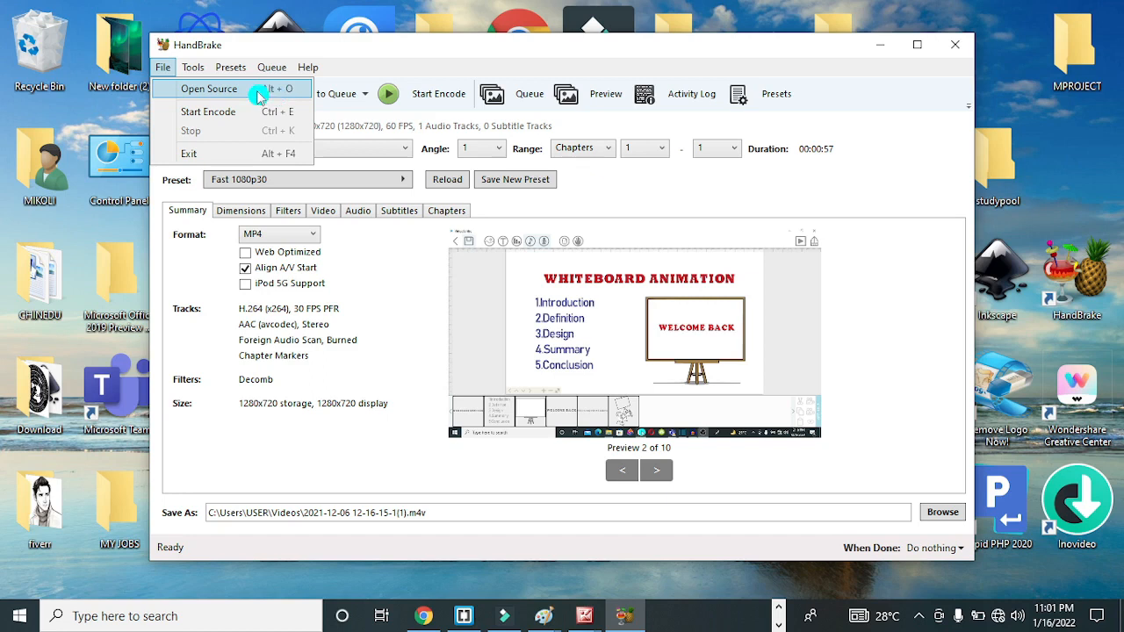
mouse_move(219, 88)
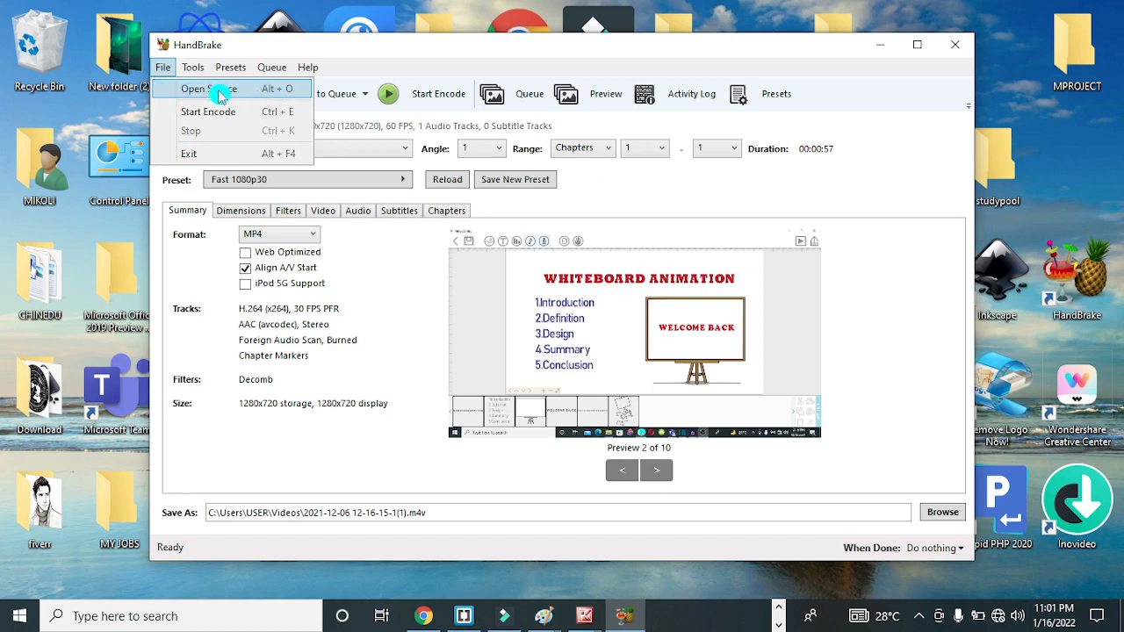
mouse_move(219, 111)
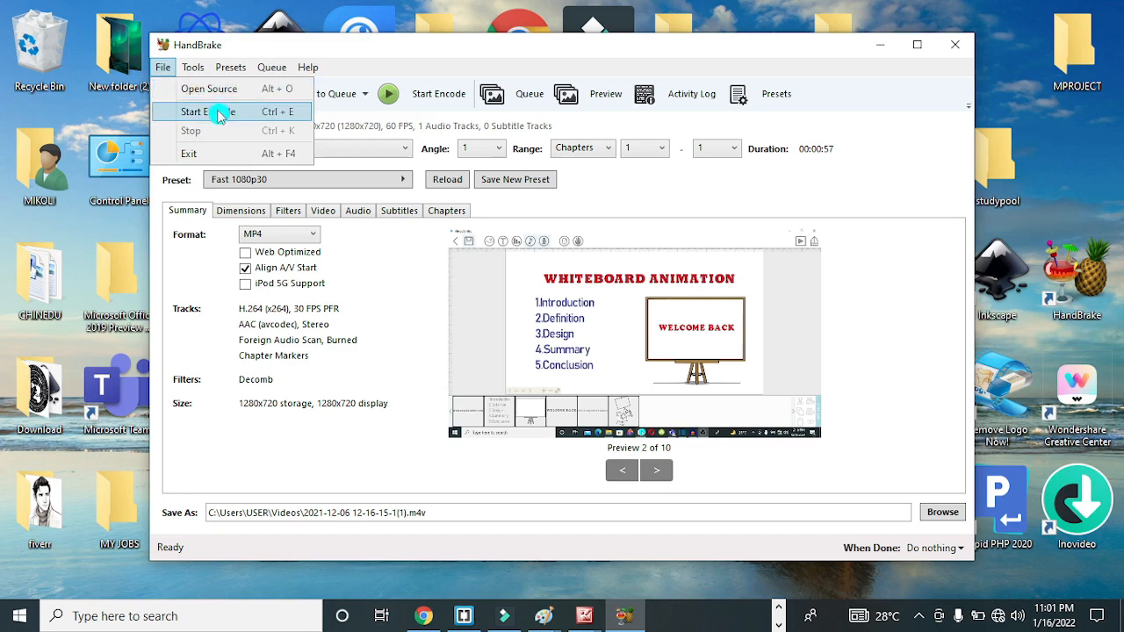
mouse_move(202, 116)
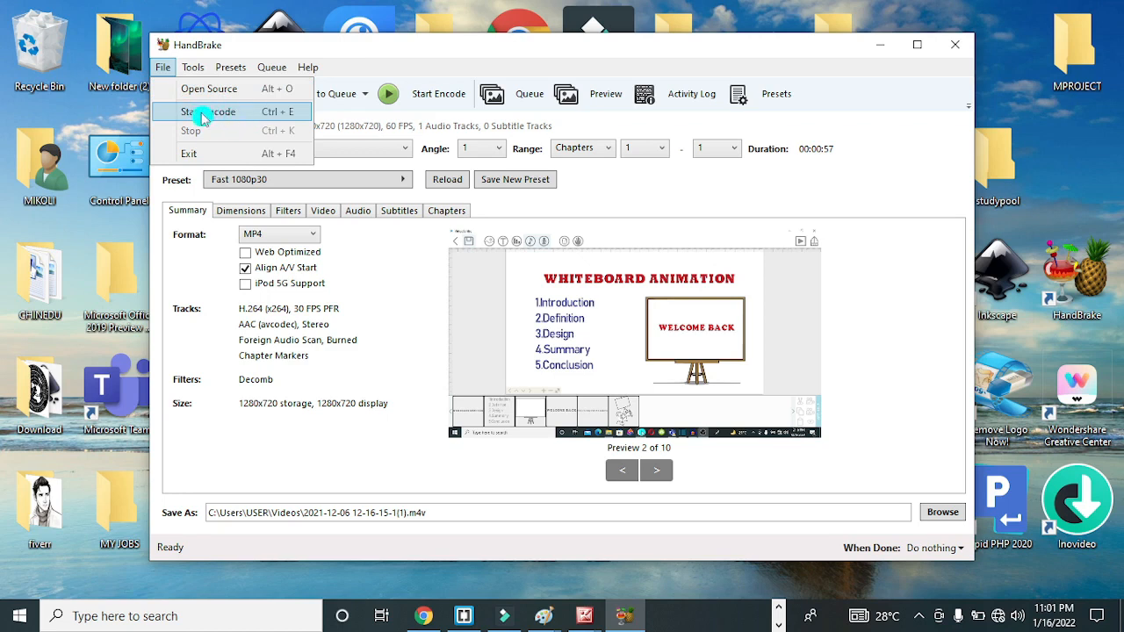
left_click(192, 67)
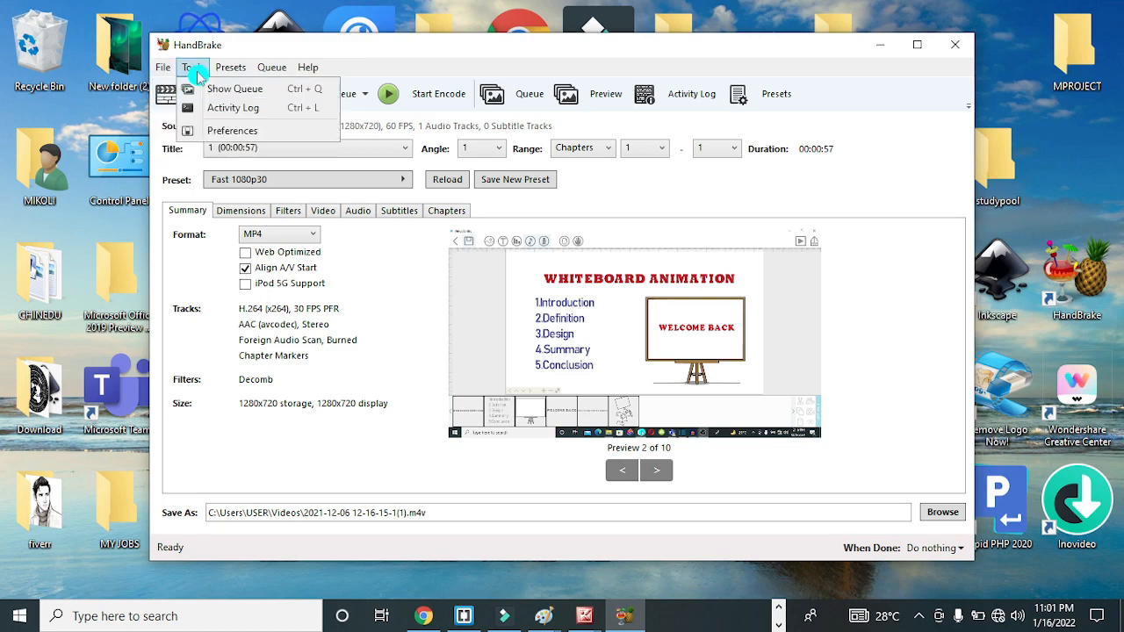
mouse_move(252, 88)
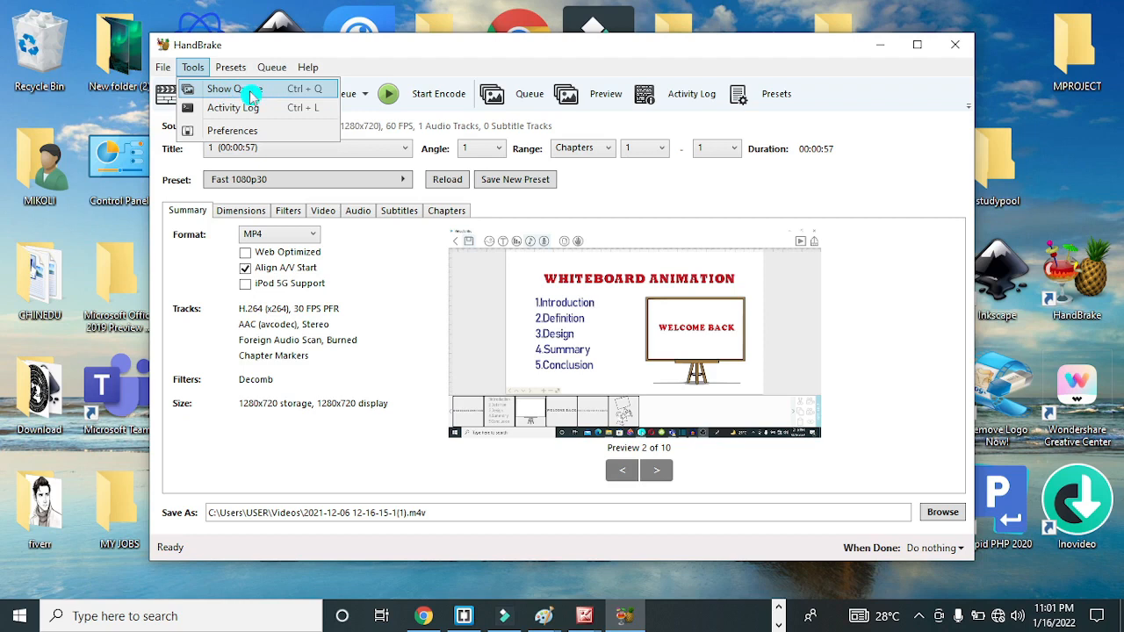
mouse_move(237, 88)
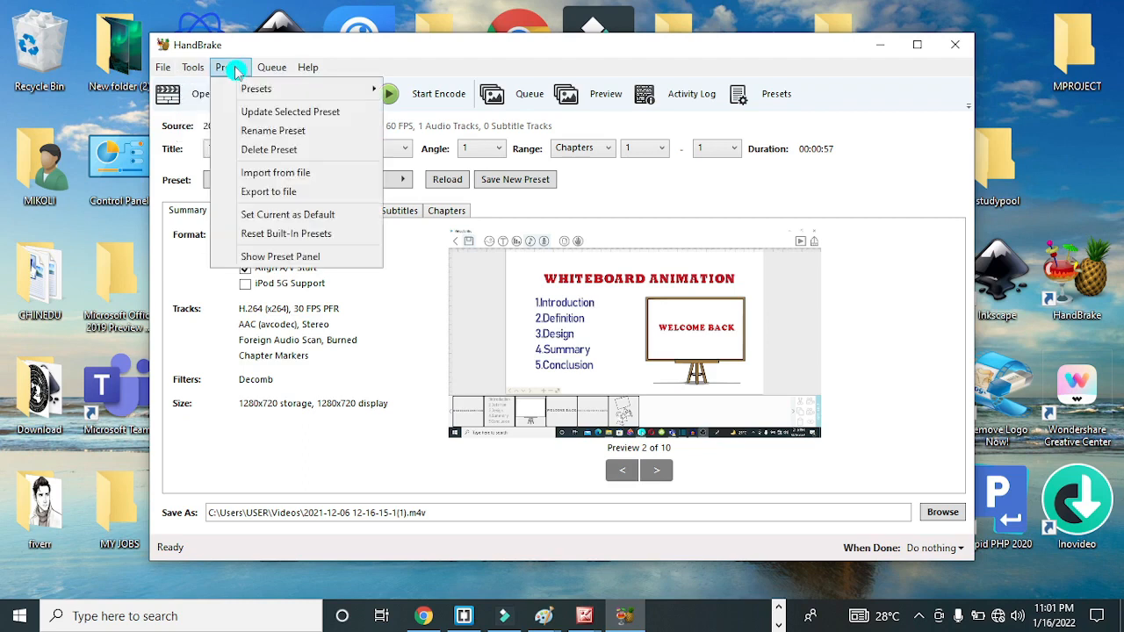
left_click(271, 67)
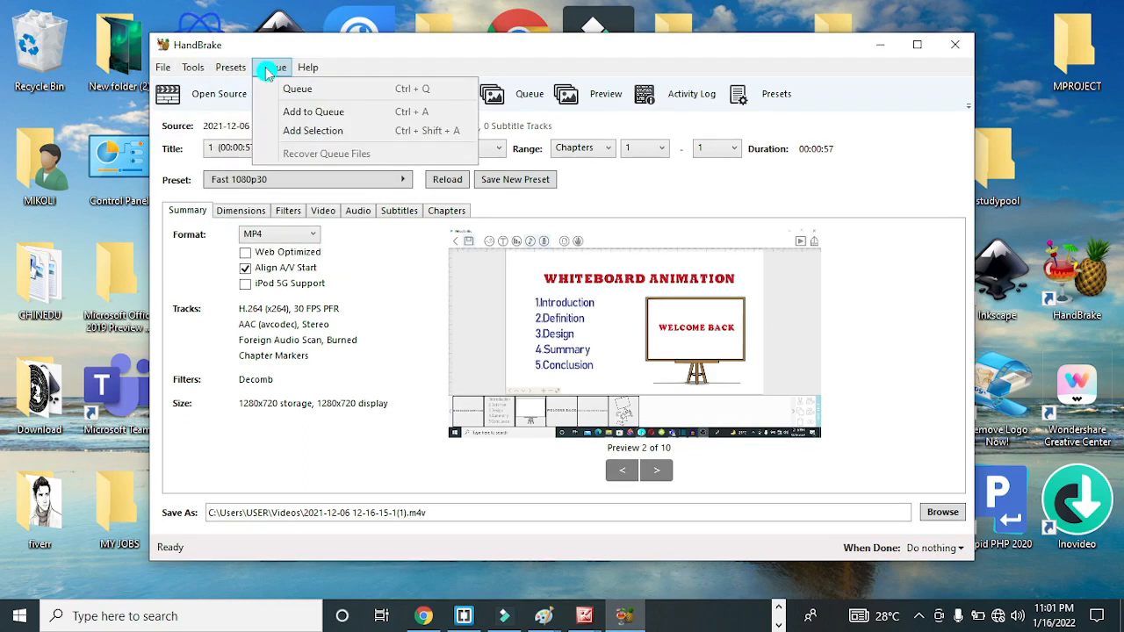
mouse_move(325, 130)
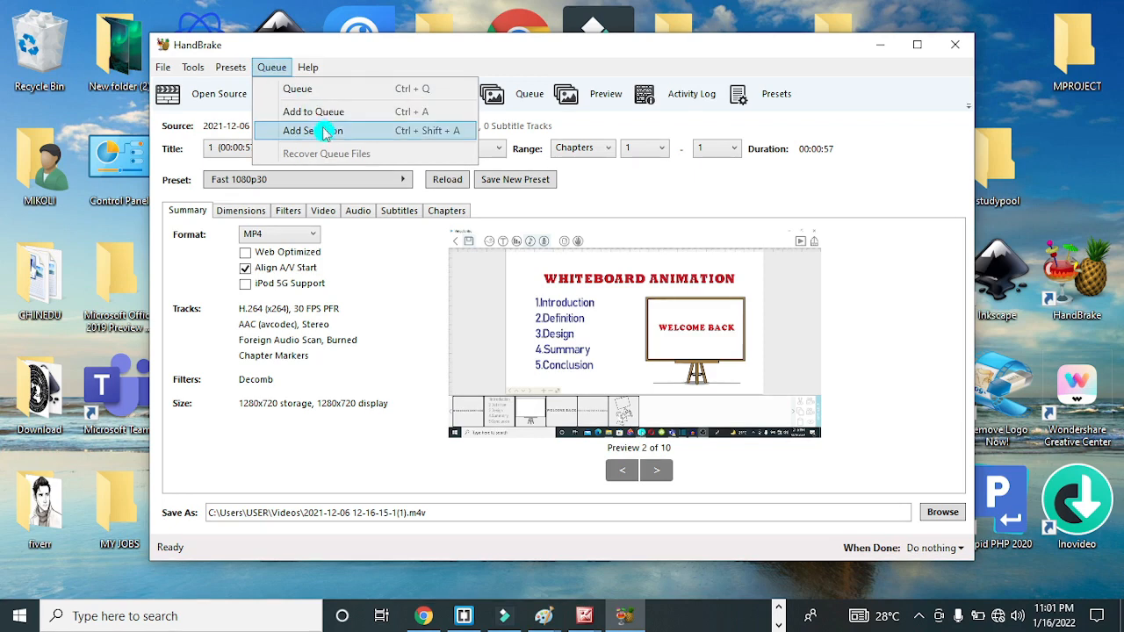
mouse_move(381, 67)
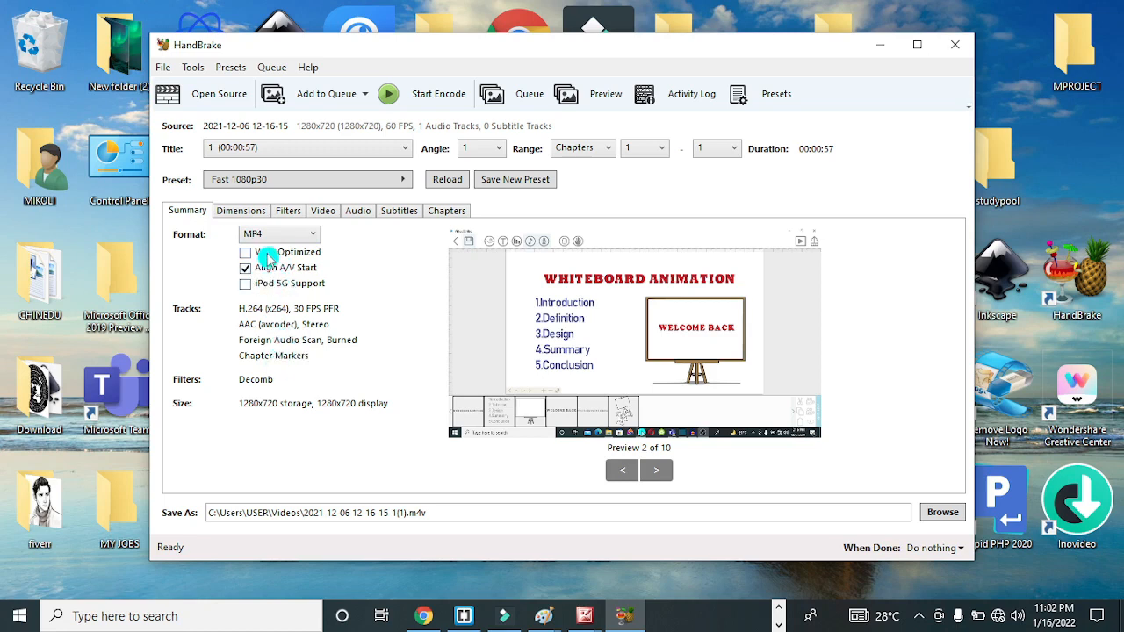
mouse_move(279, 233)
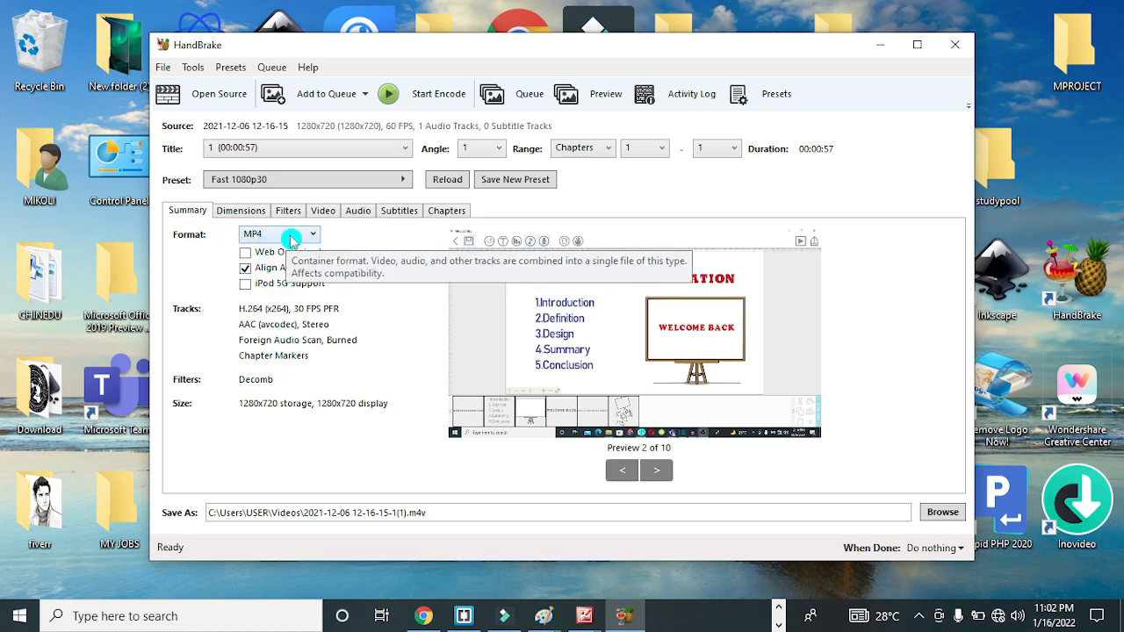
Step: Enable Web Optimized for the MP4 output, keeping Align A/V Start on and iPod 5G off
left_click(279, 233)
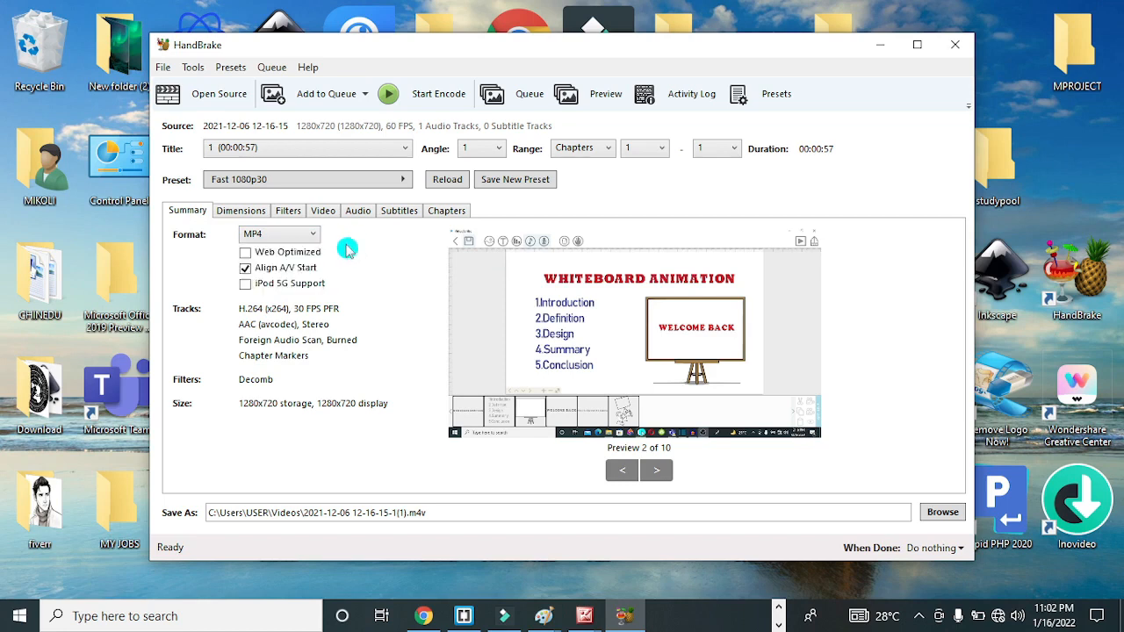
mouse_move(284, 291)
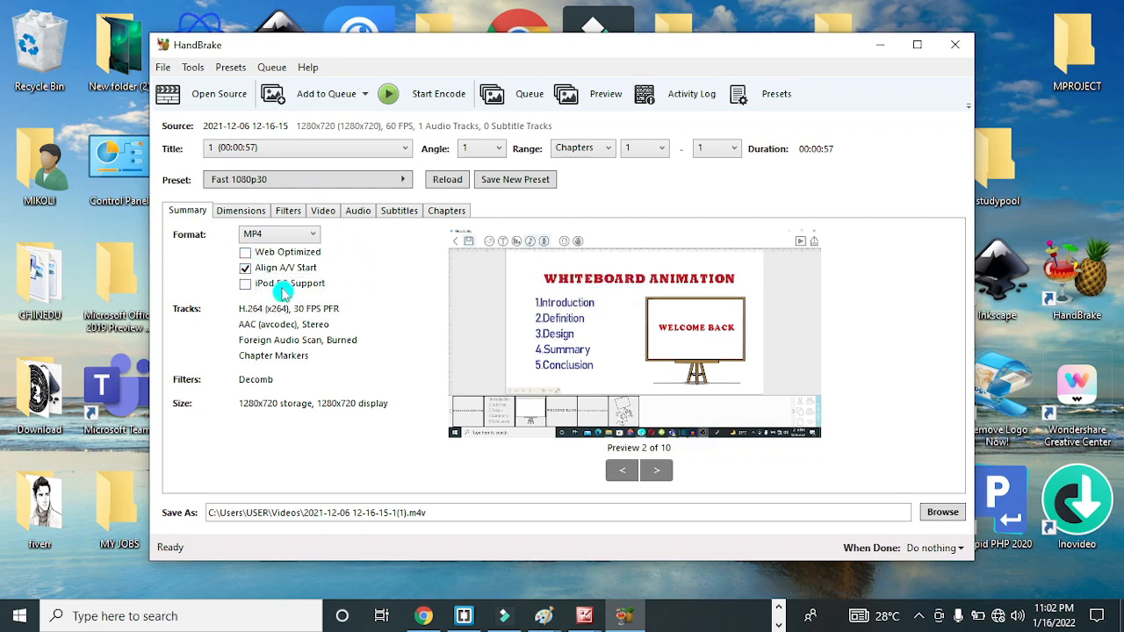
mouse_move(288, 252)
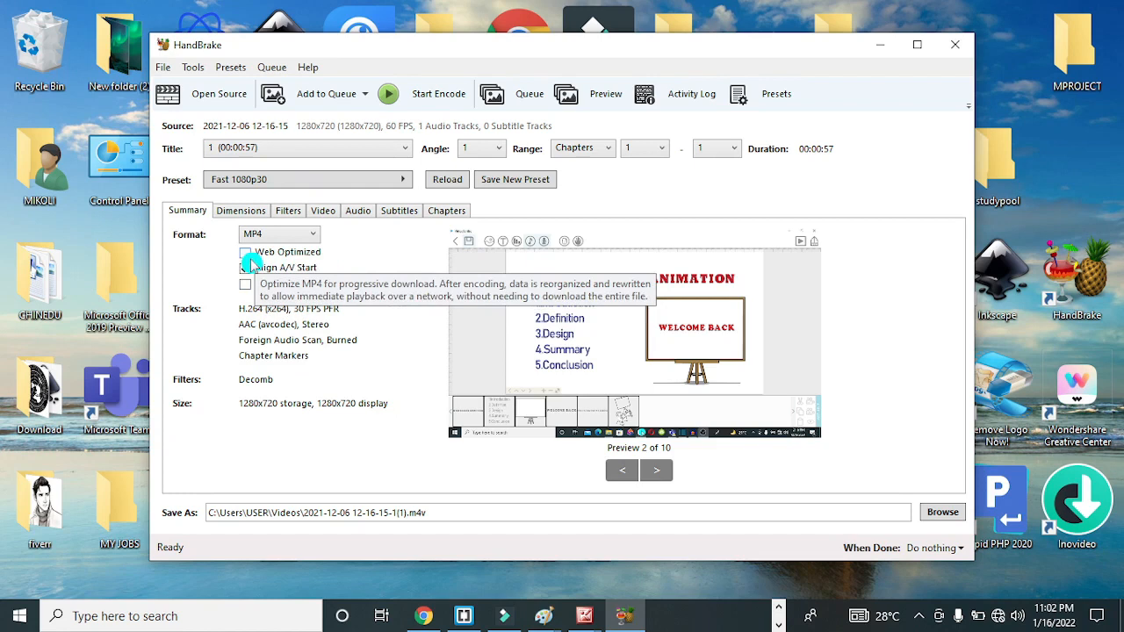
left_click(245, 268)
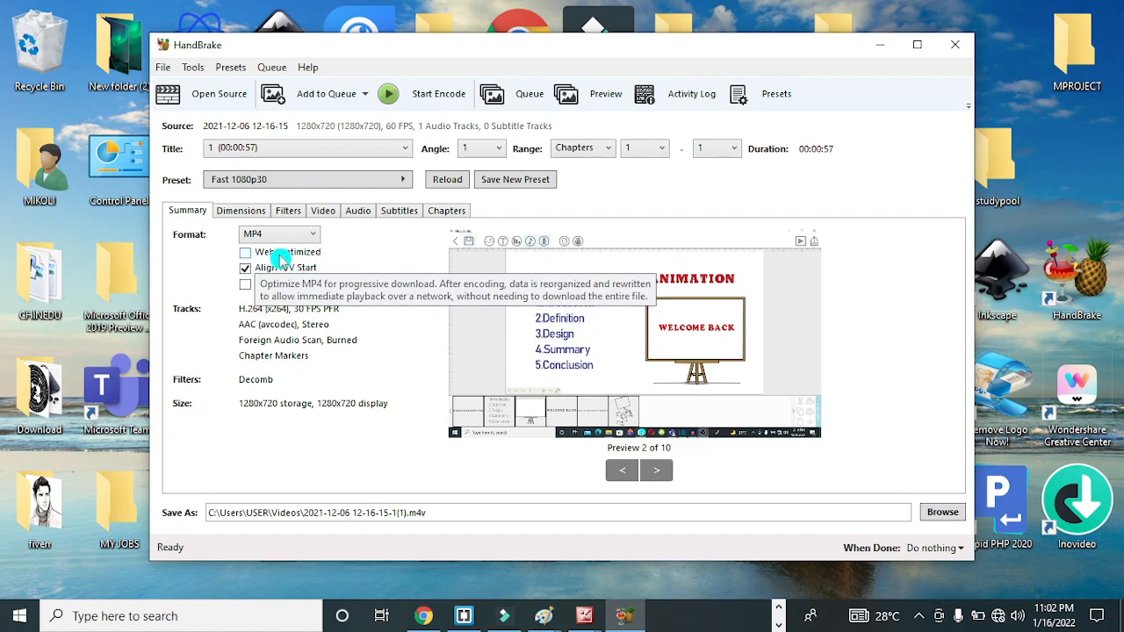
left_click(246, 252)
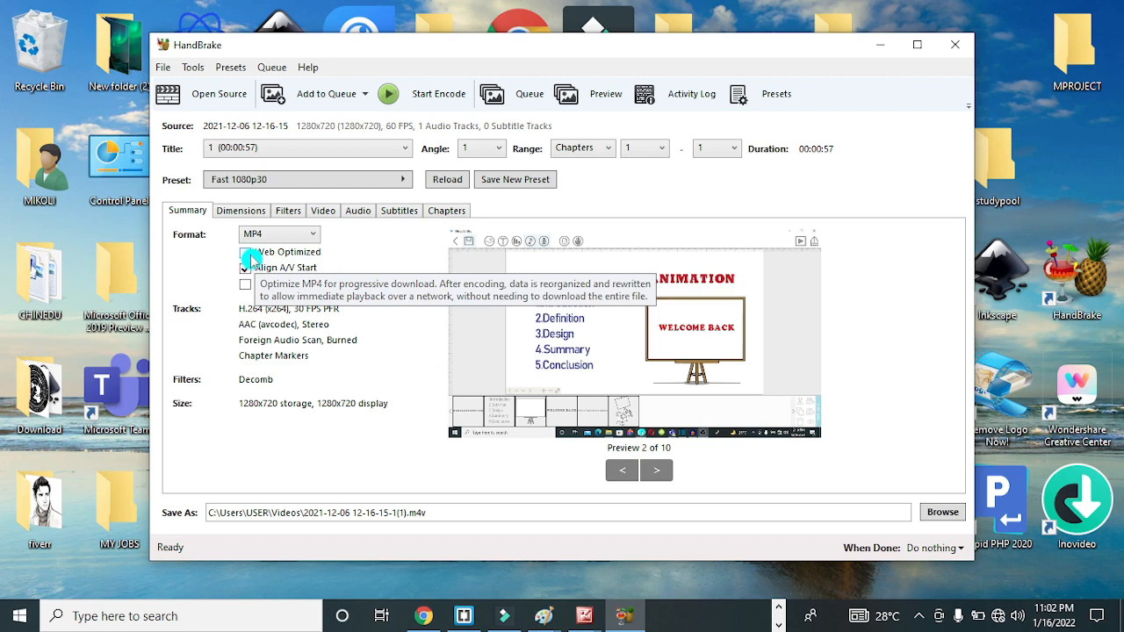
left_click(245, 252)
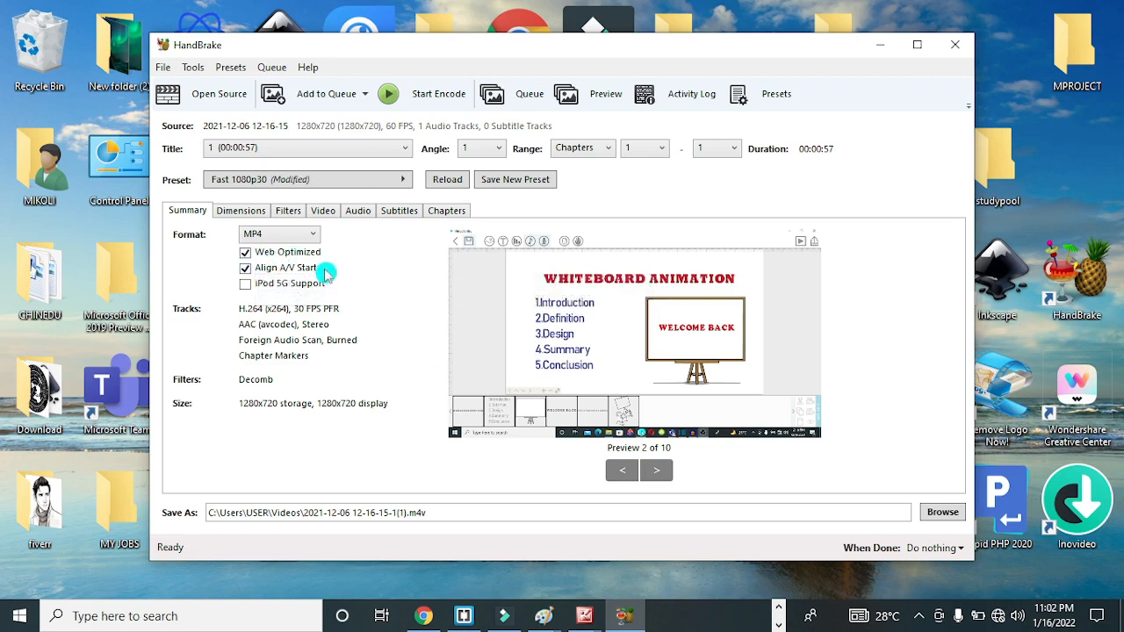
mouse_move(246, 289)
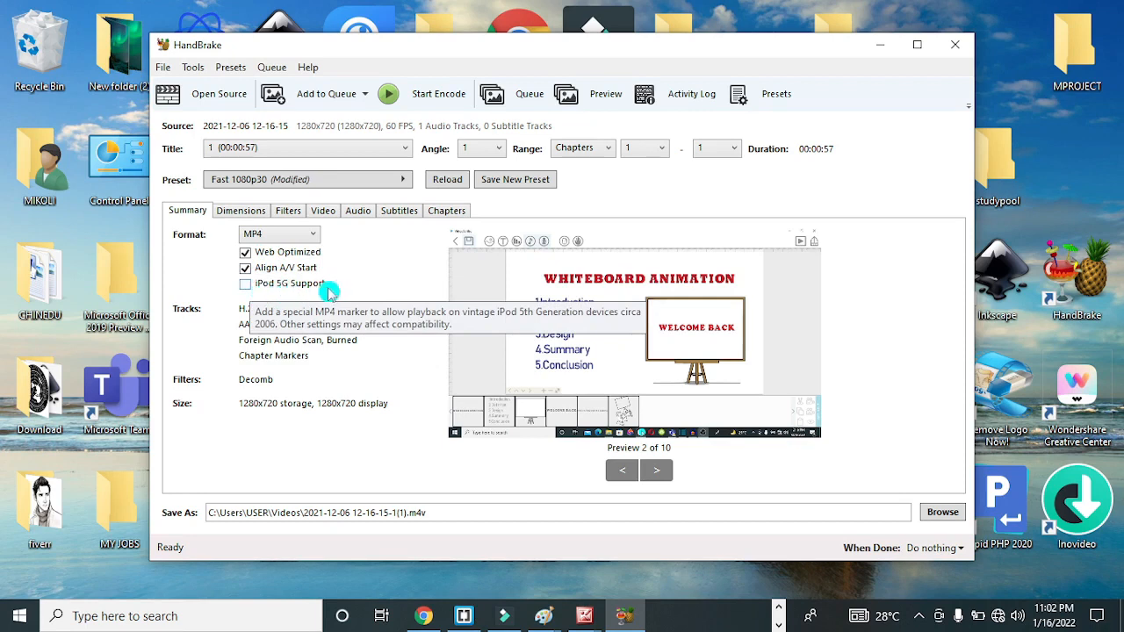
mouse_move(366, 274)
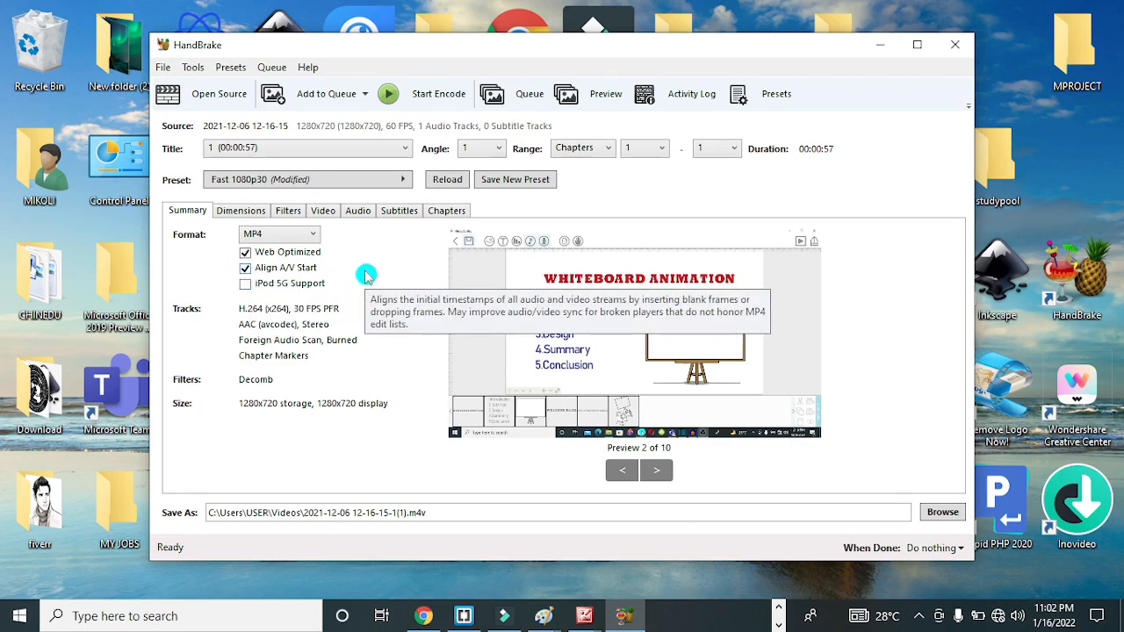
mouse_move(276, 298)
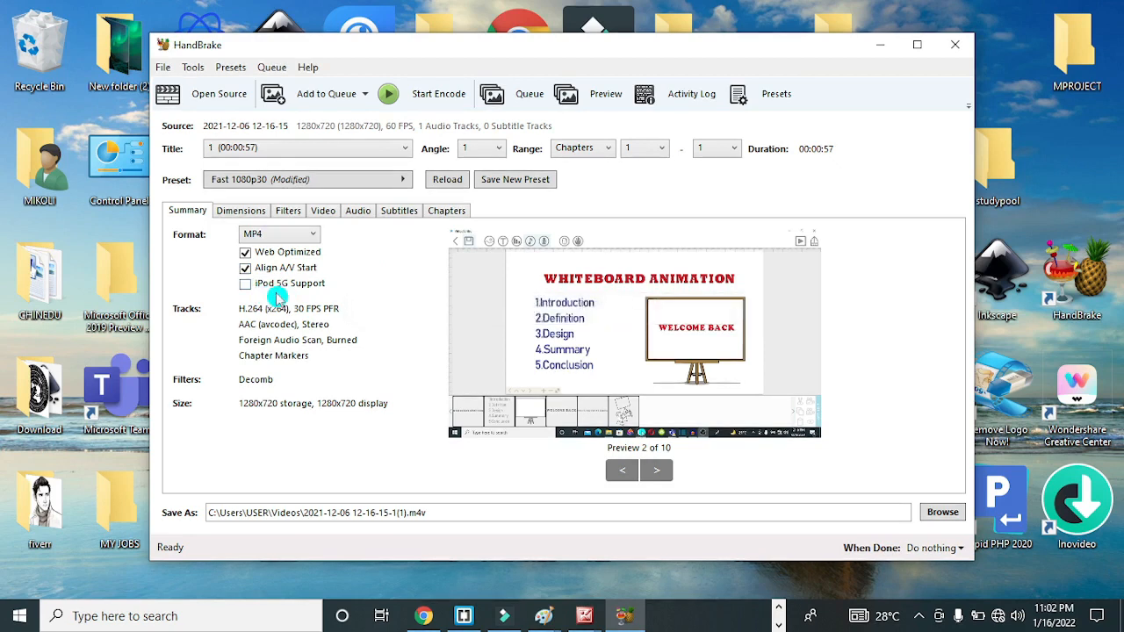
mouse_move(242, 218)
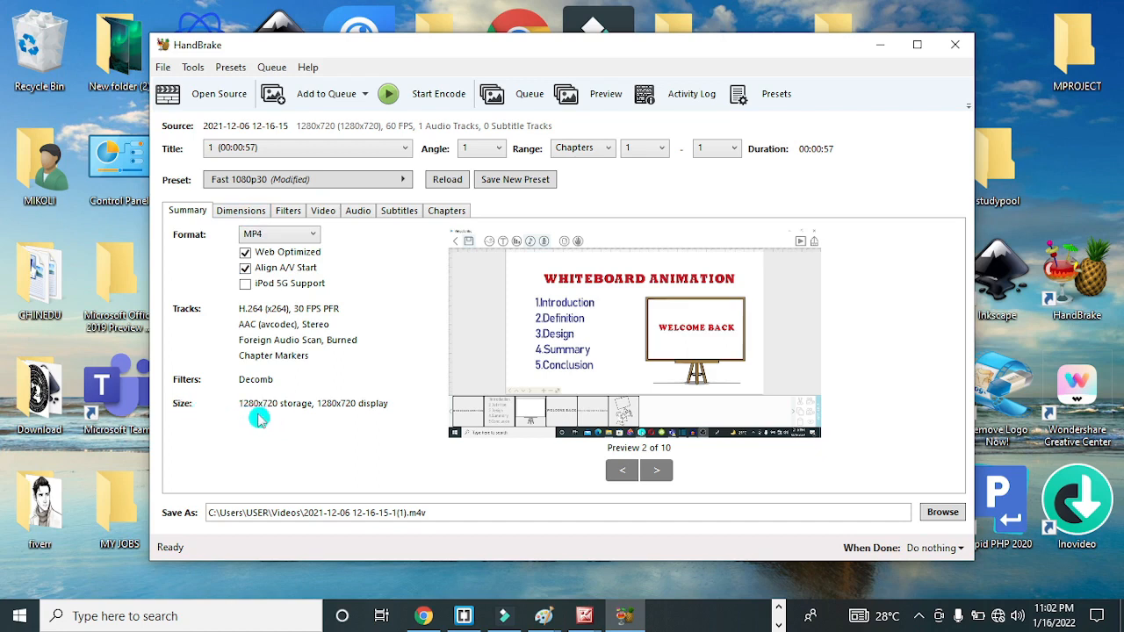
mouse_move(298, 416)
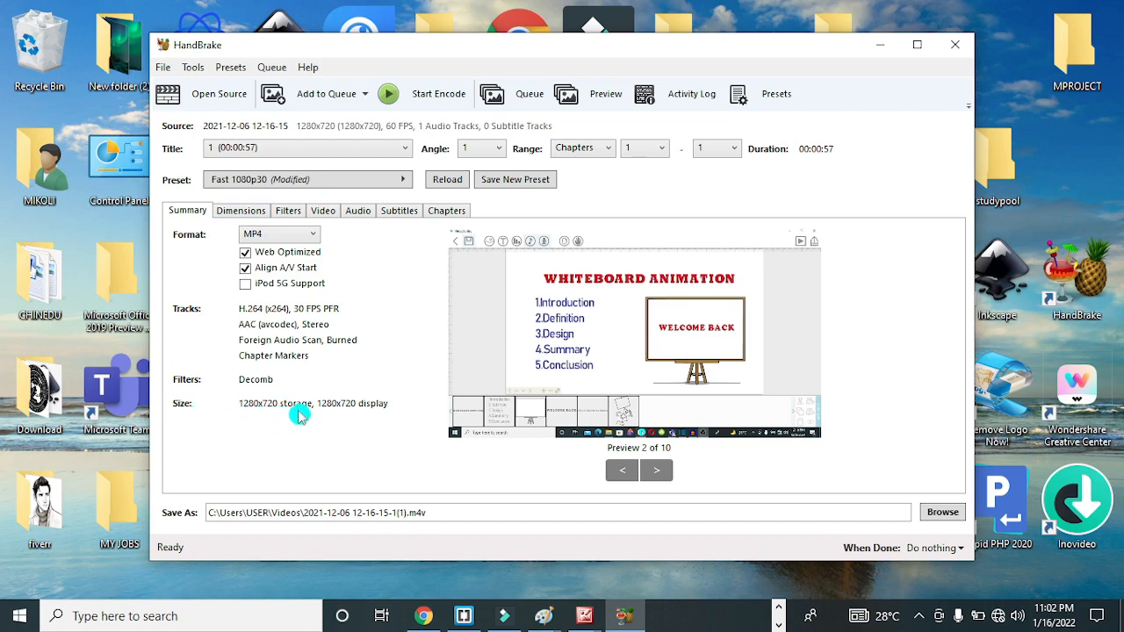
mouse_move(366, 424)
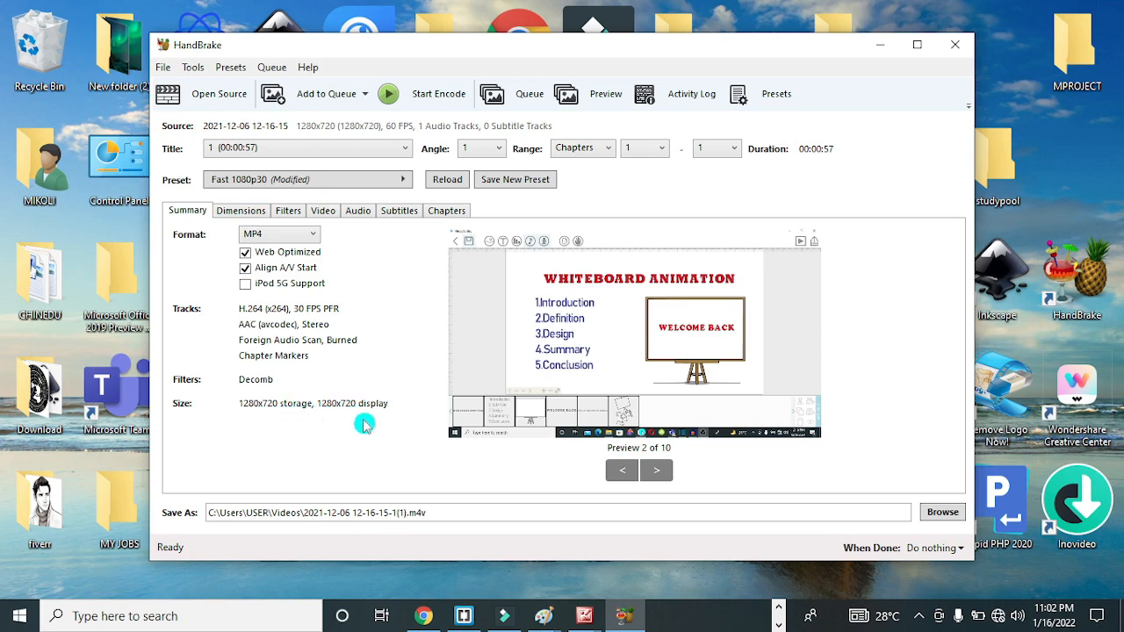
mouse_move(356, 423)
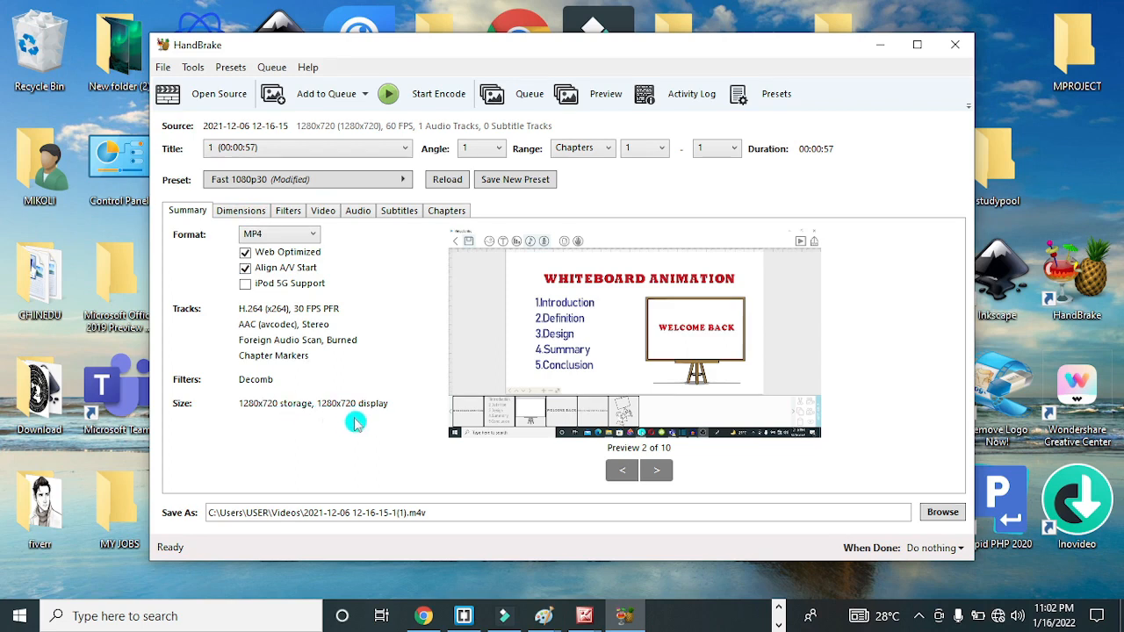
mouse_move(275, 414)
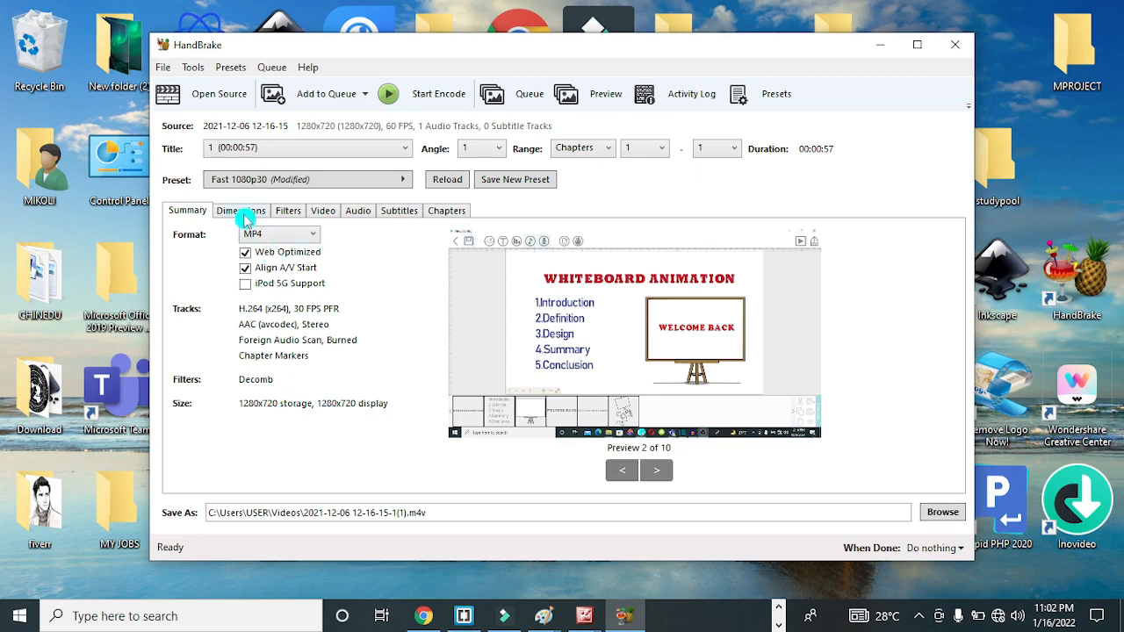
Step: On Dimensions, nudge height and restore 720, then switch cropping to custom and back to automatic
left_click(241, 211)
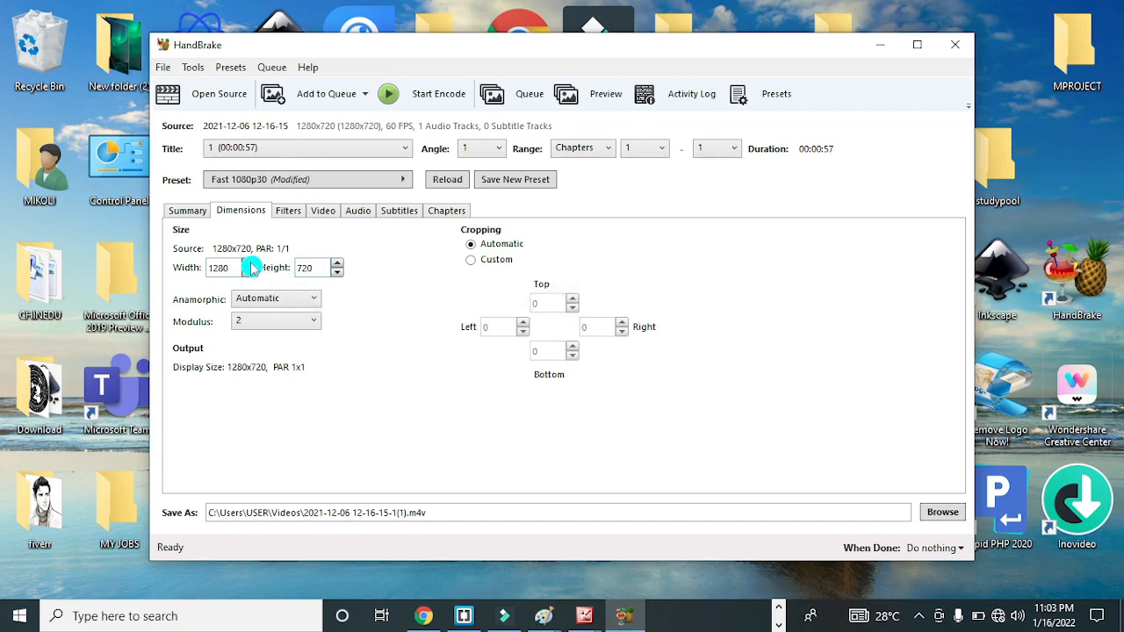
left_click(336, 272)
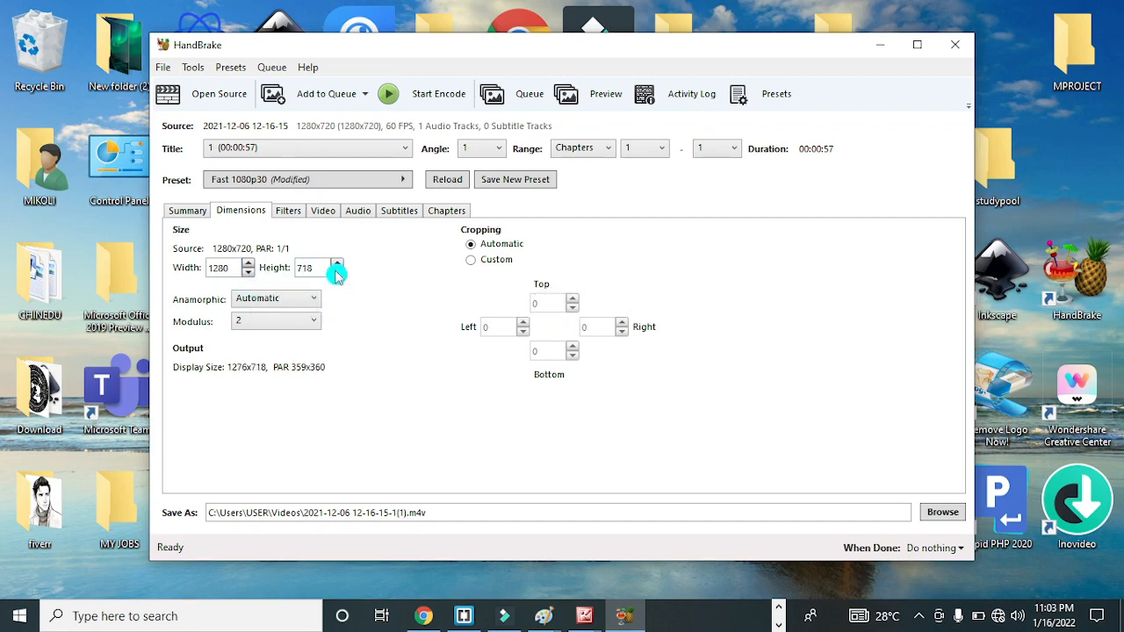
left_click(335, 263)
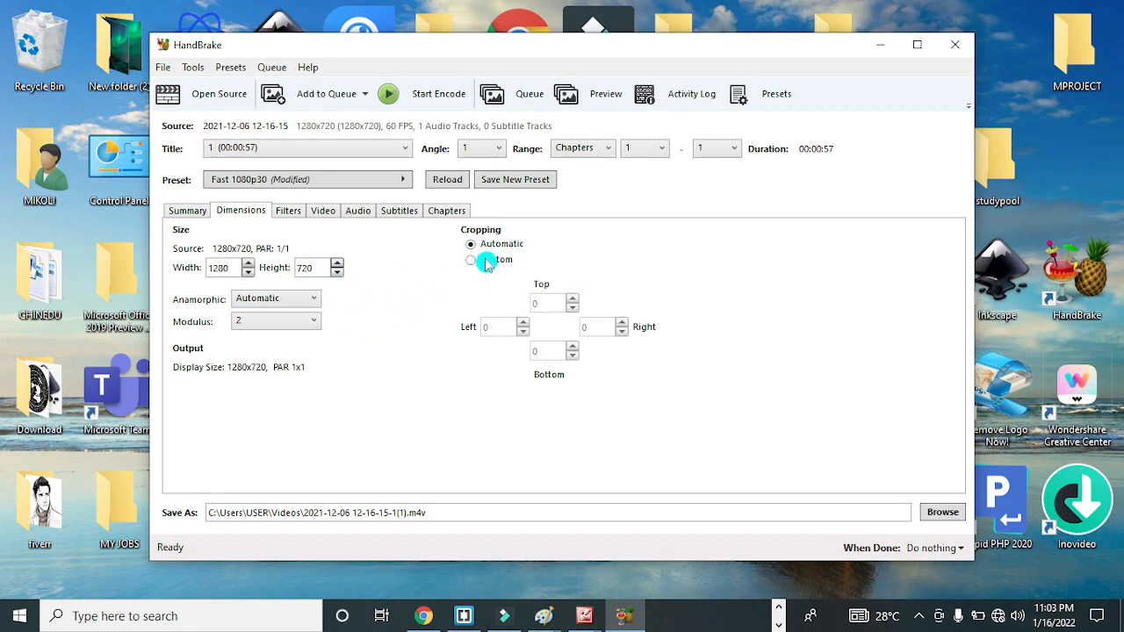
mouse_move(473, 260)
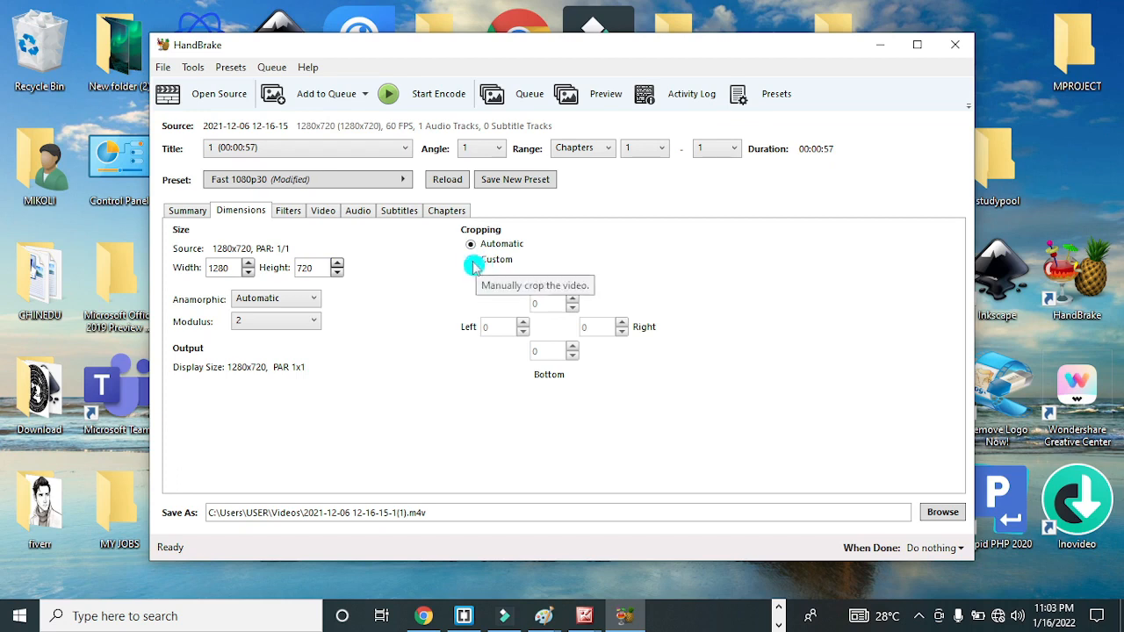
left_click(470, 259)
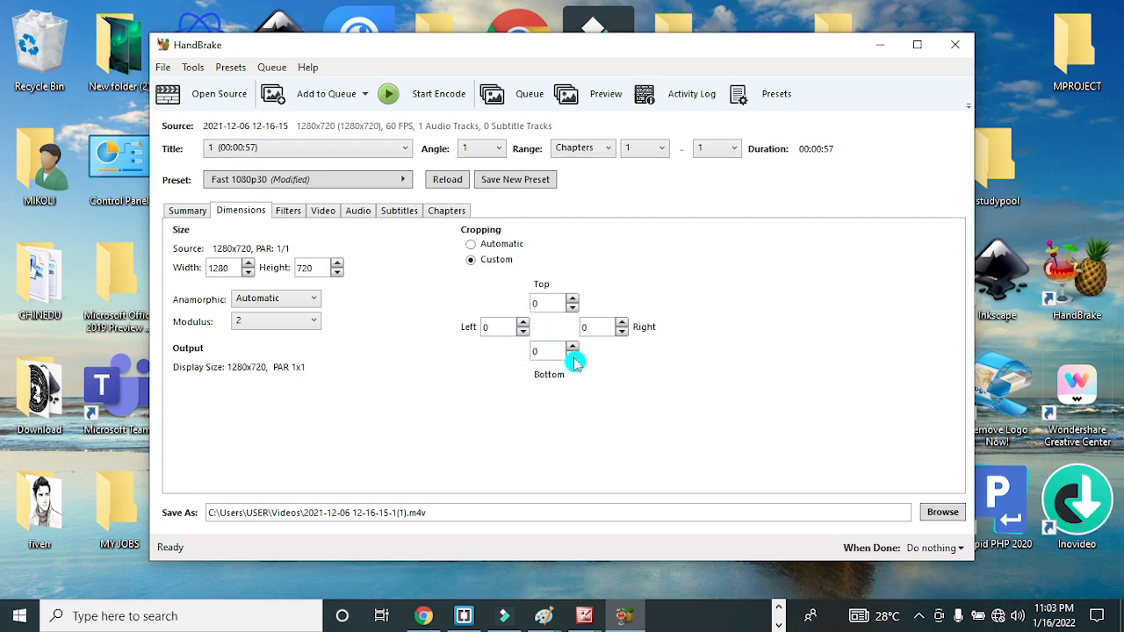
mouse_move(576, 302)
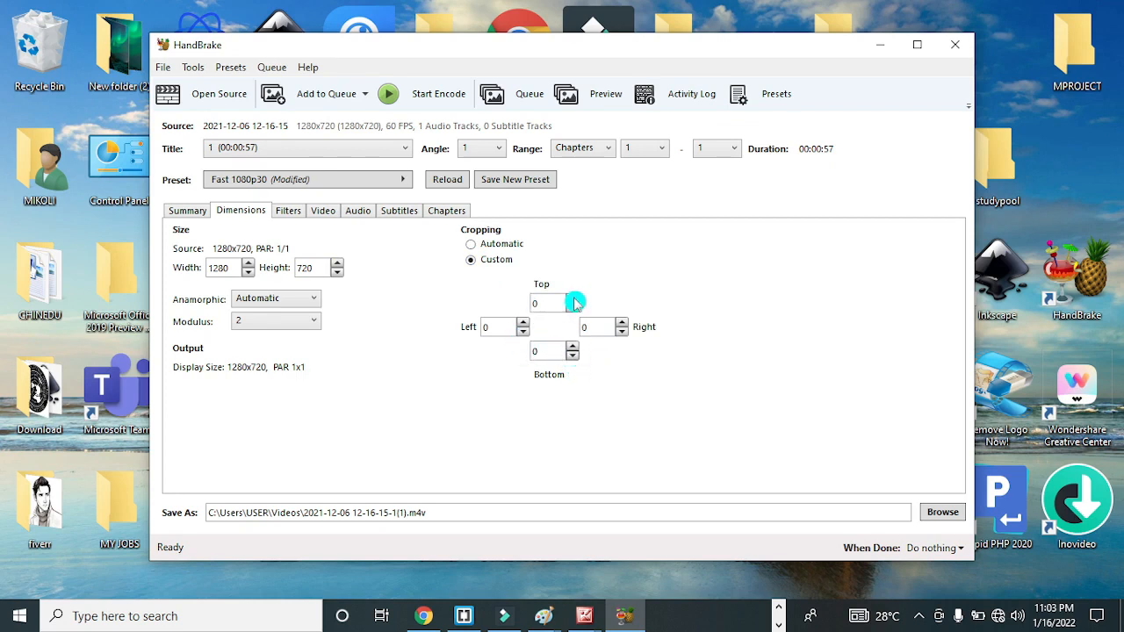
mouse_move(620, 327)
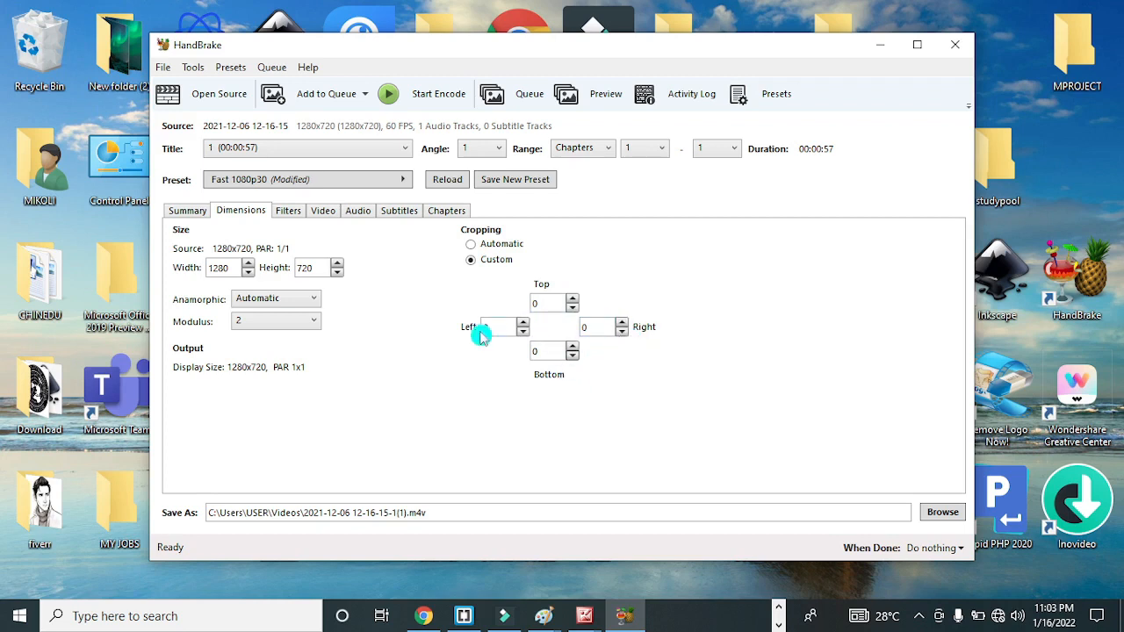
mouse_move(570, 302)
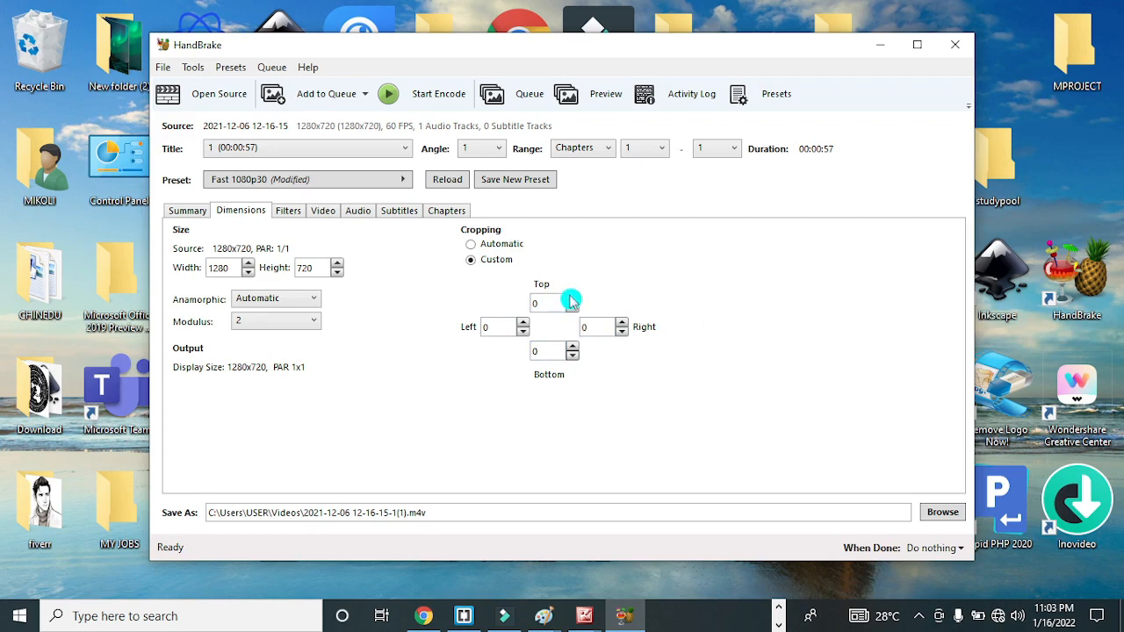
mouse_move(446, 353)
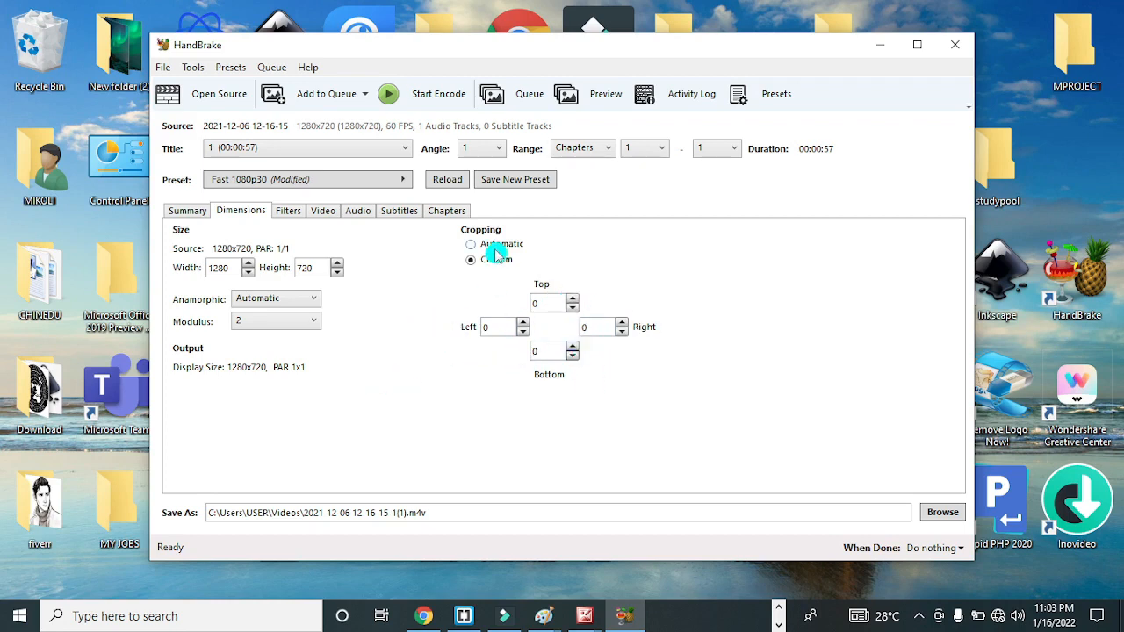
mouse_move(500, 244)
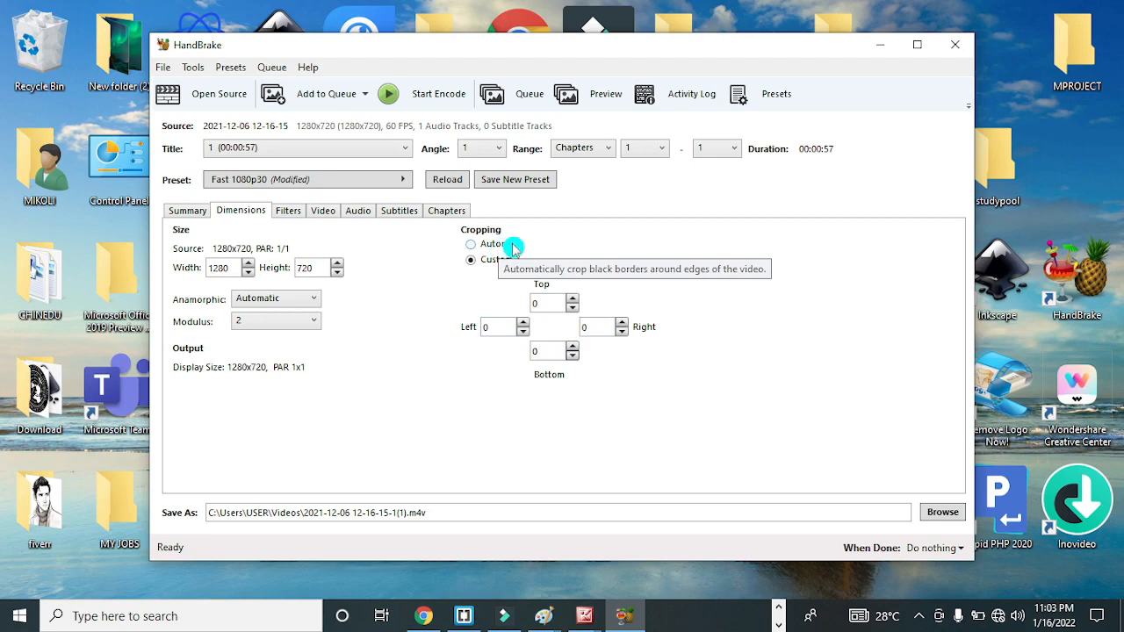
left_click(472, 244)
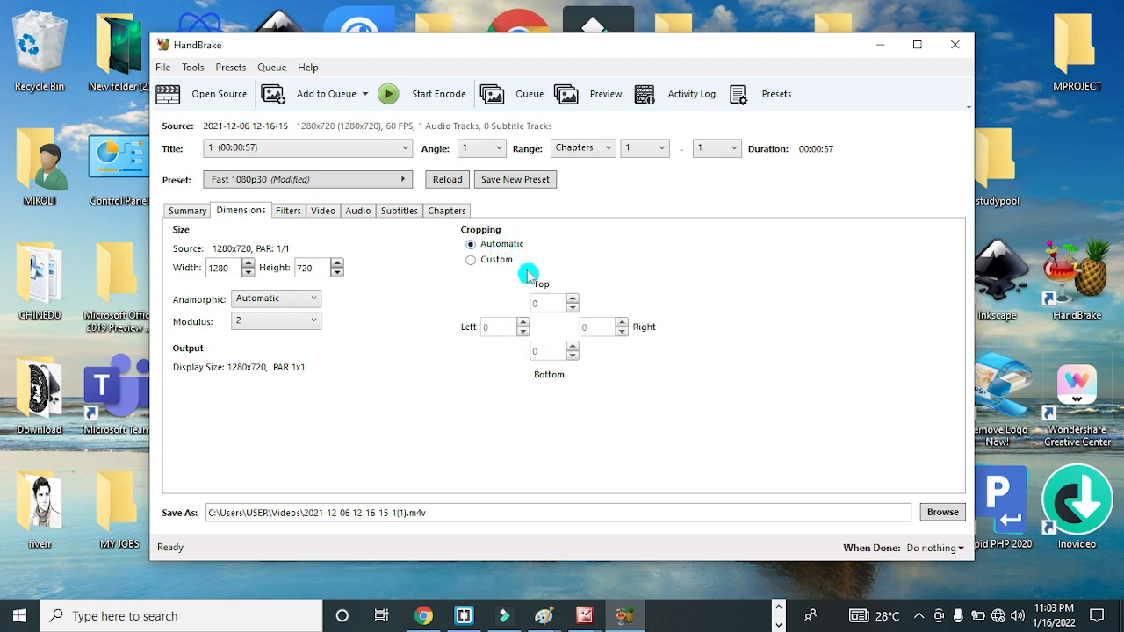
mouse_move(685, 296)
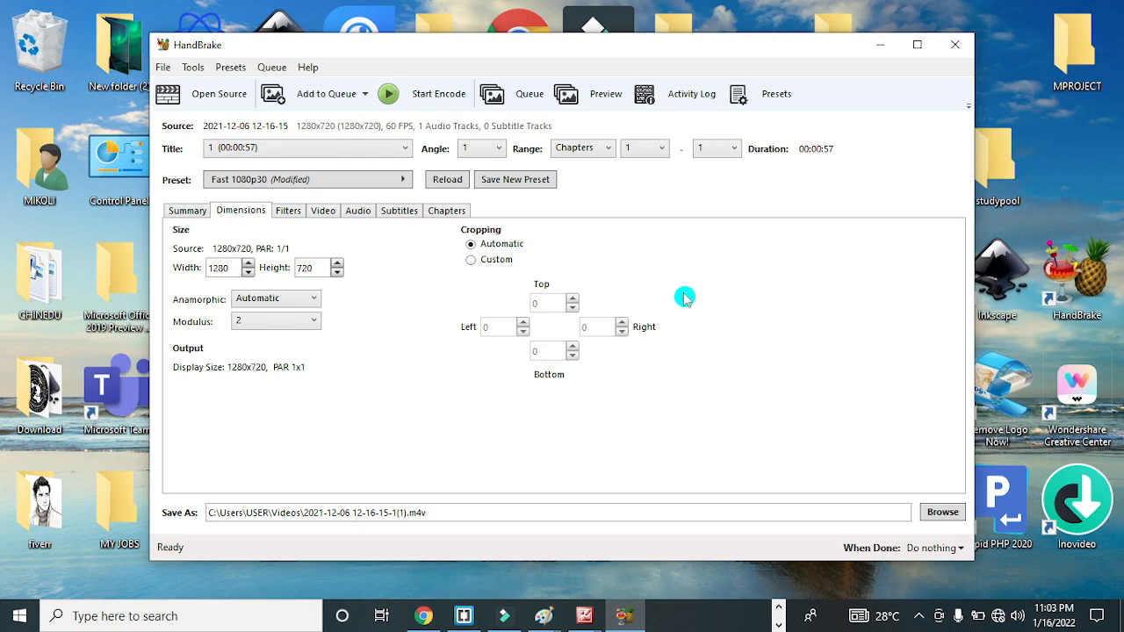
mouse_move(721, 288)
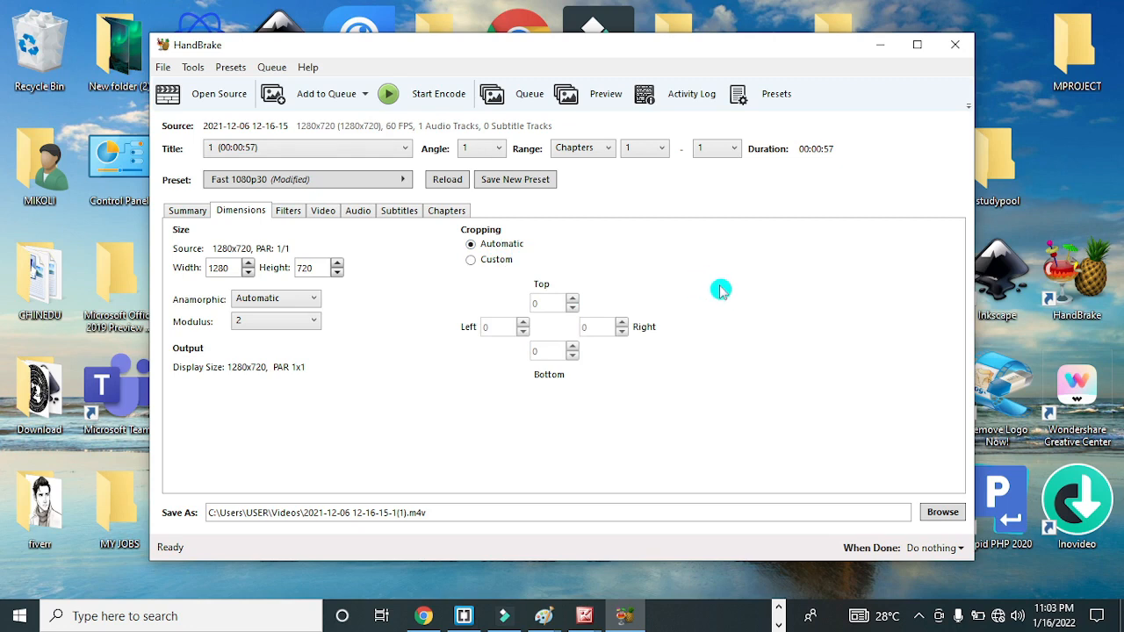
mouse_move(332, 281)
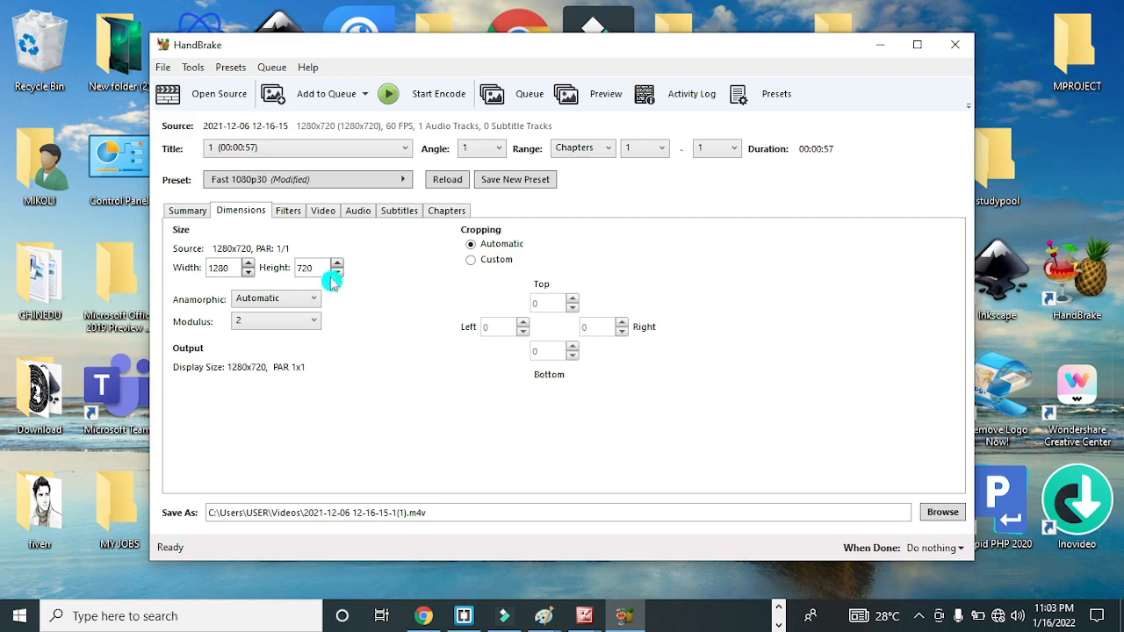
Step: Show the Filters tab: Decomb deinterlacing, with denoise, sharpen and deblock off
left_click(288, 209)
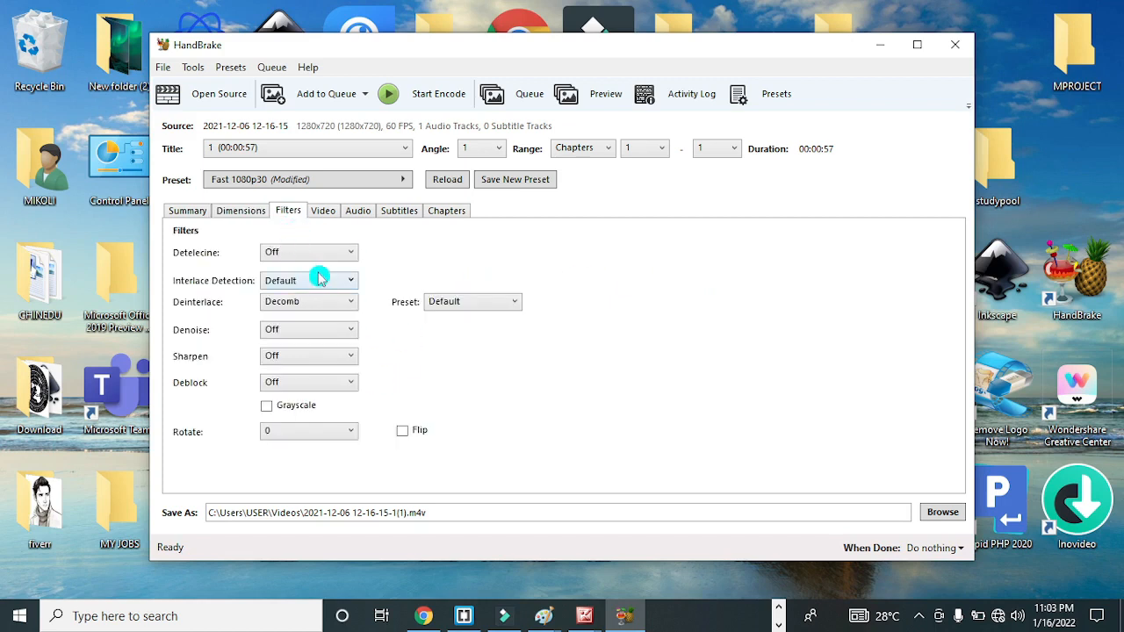
mouse_move(496, 390)
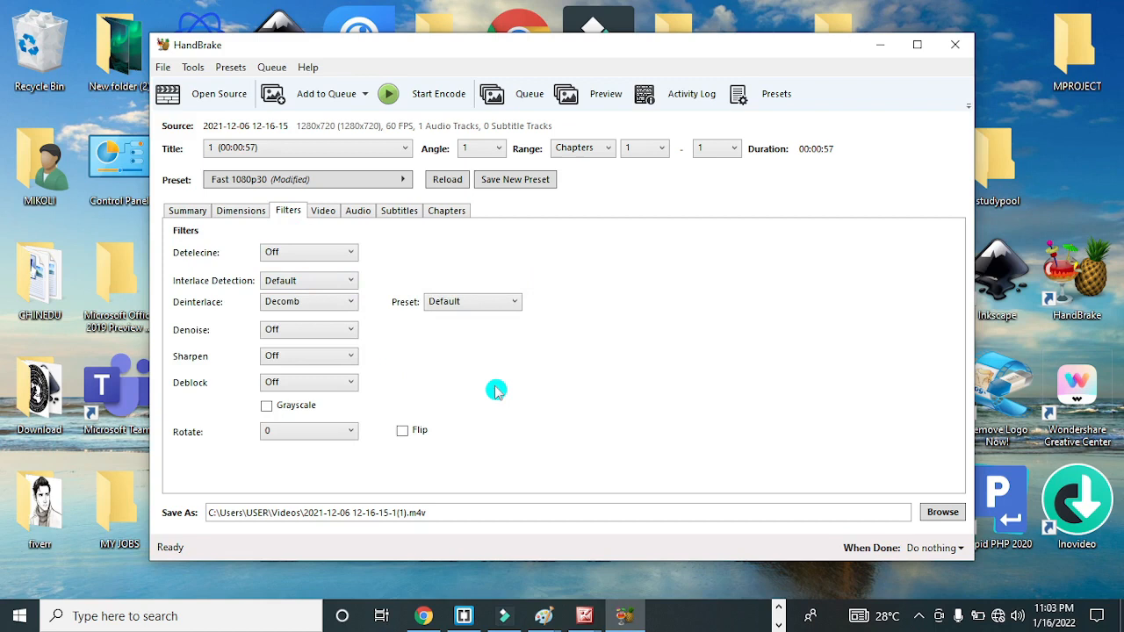
mouse_move(325, 398)
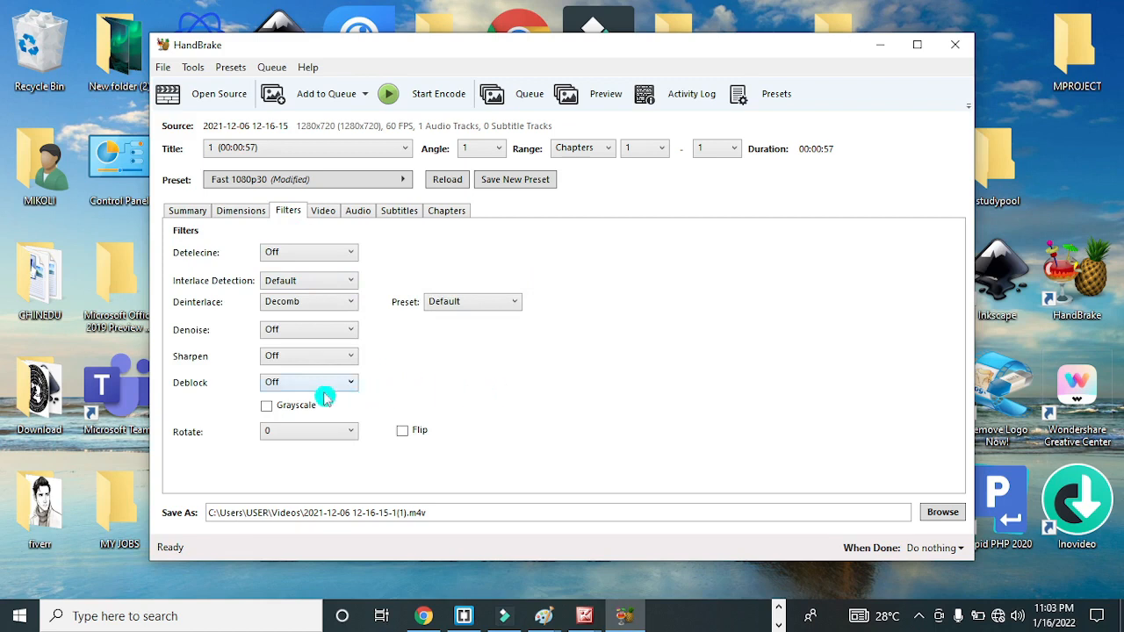
mouse_move(200, 341)
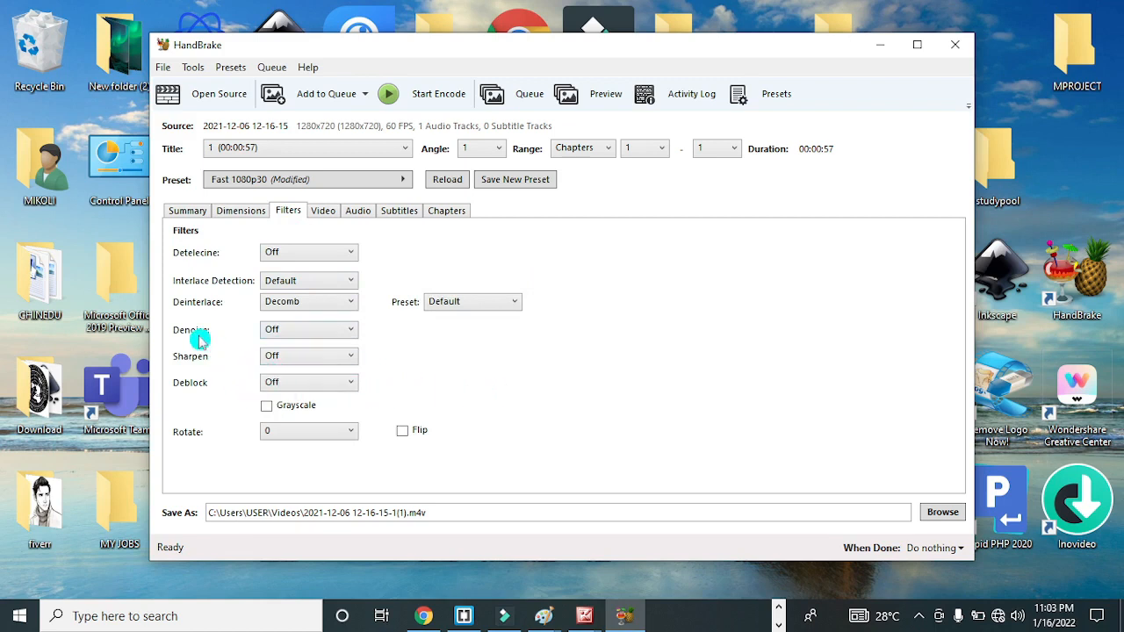
mouse_move(255, 368)
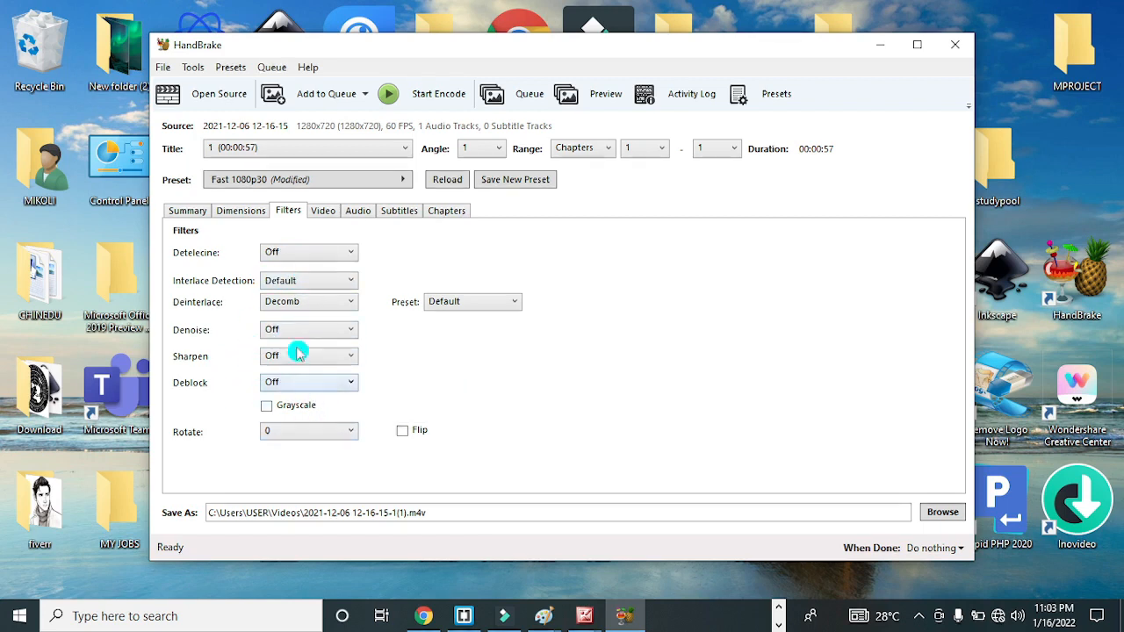
mouse_move(332, 347)
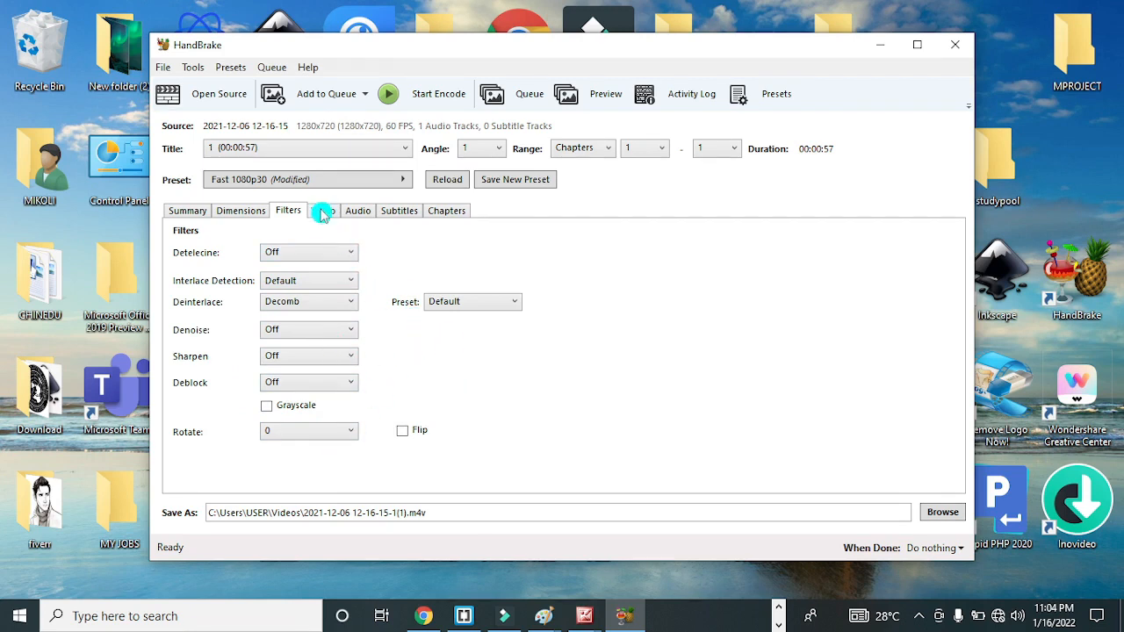
Step: Review the Video, Audio and Subtitles tabs, ending on Chapters with one 57-second marker
left_click(323, 211)
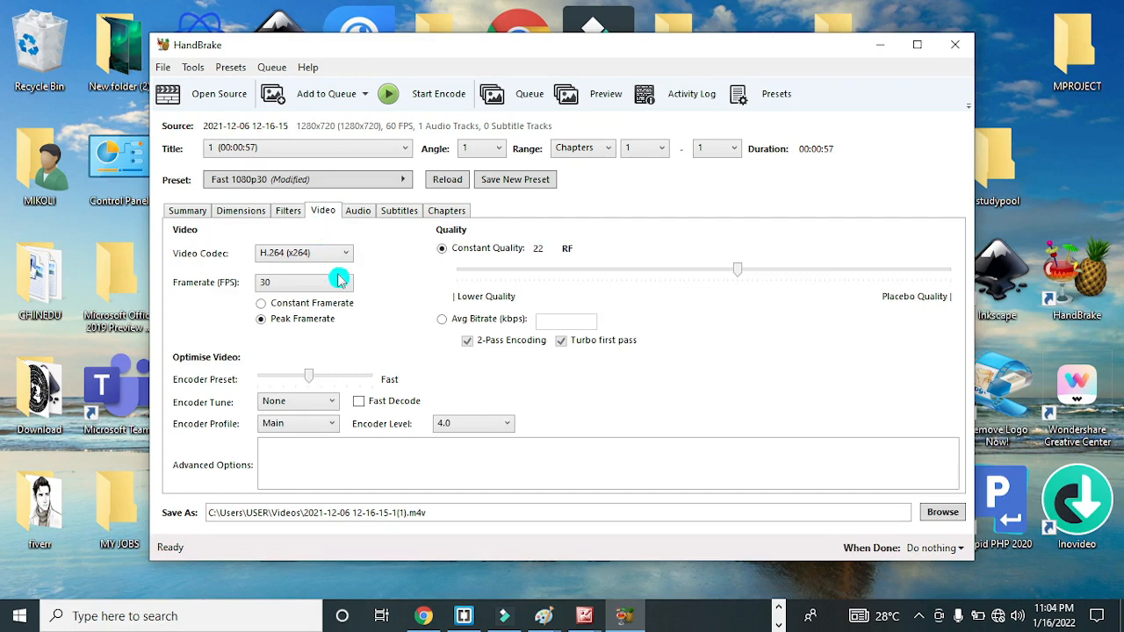
mouse_move(322, 378)
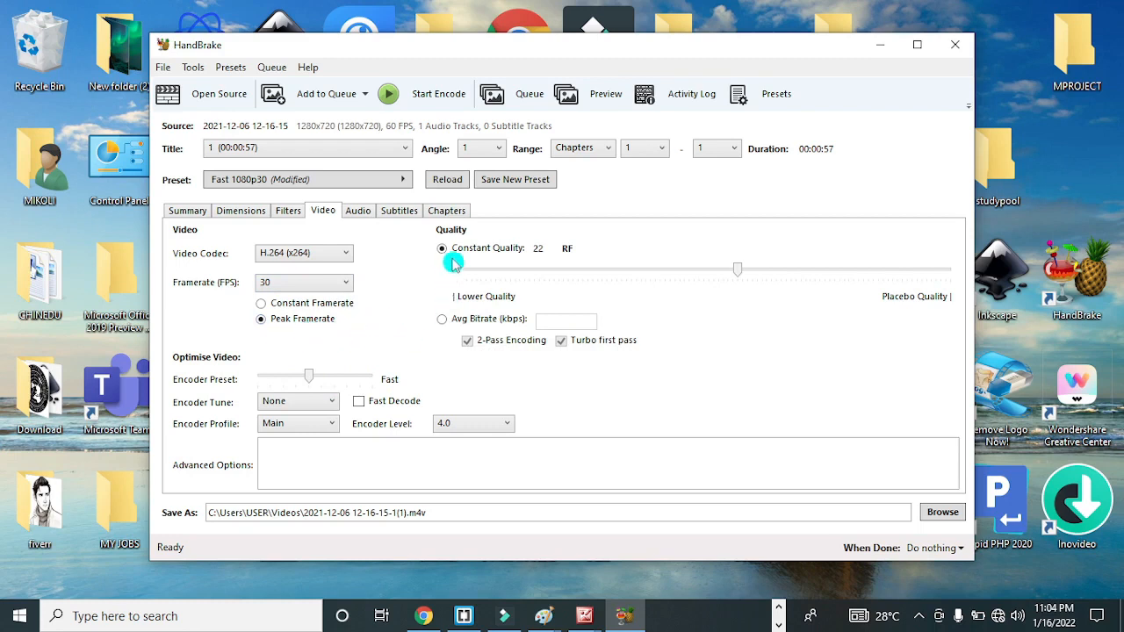
mouse_move(220, 382)
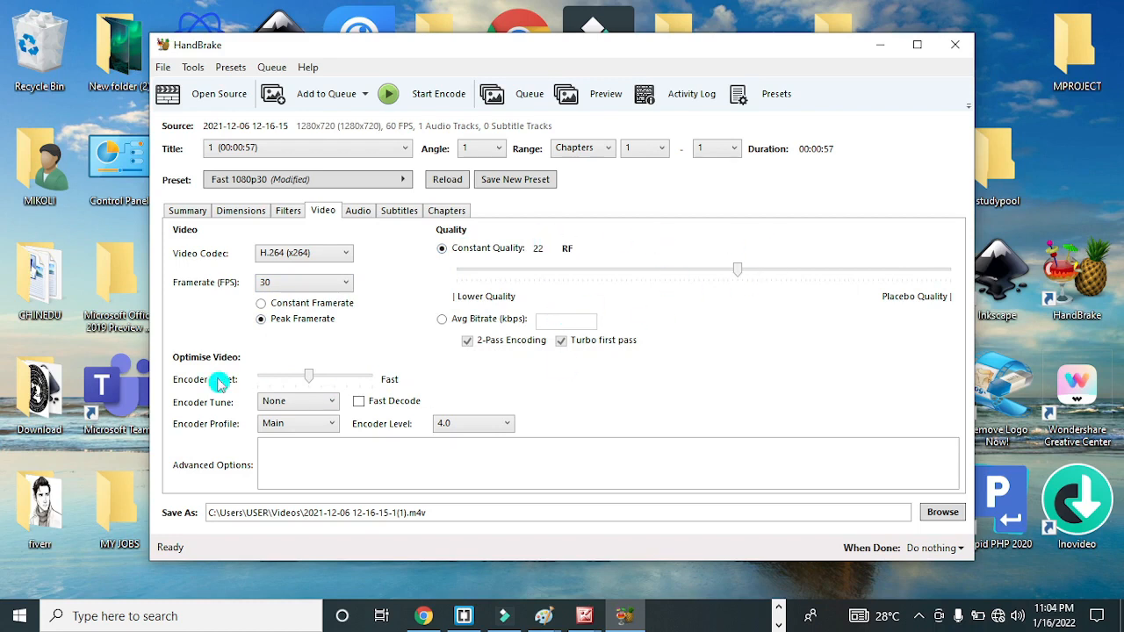
mouse_move(381, 244)
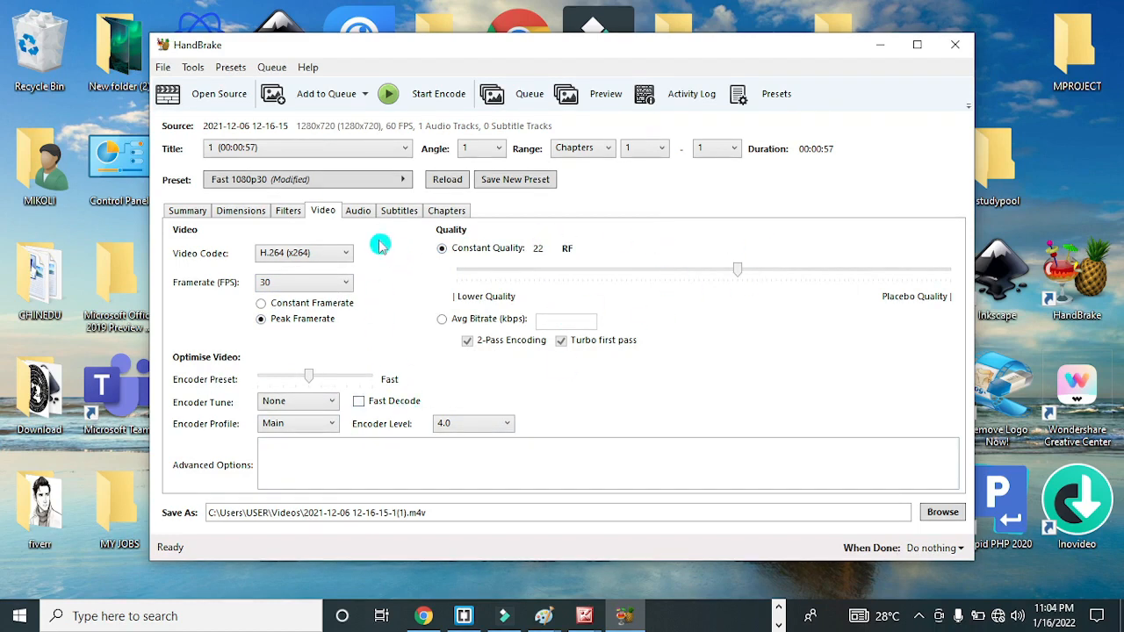
left_click(358, 210)
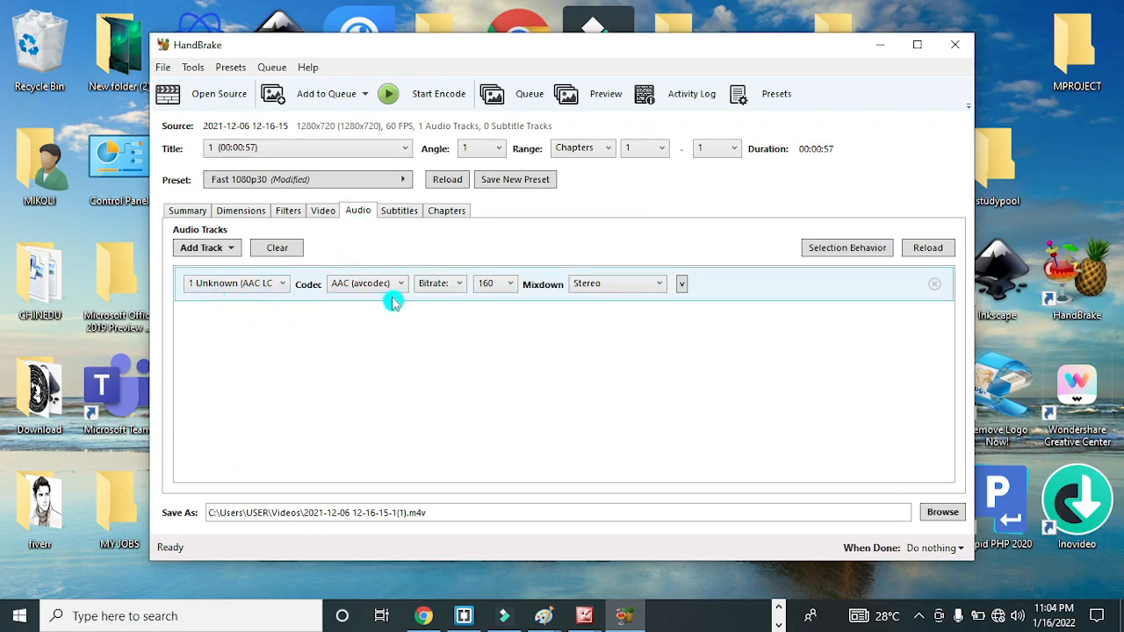
mouse_move(446, 267)
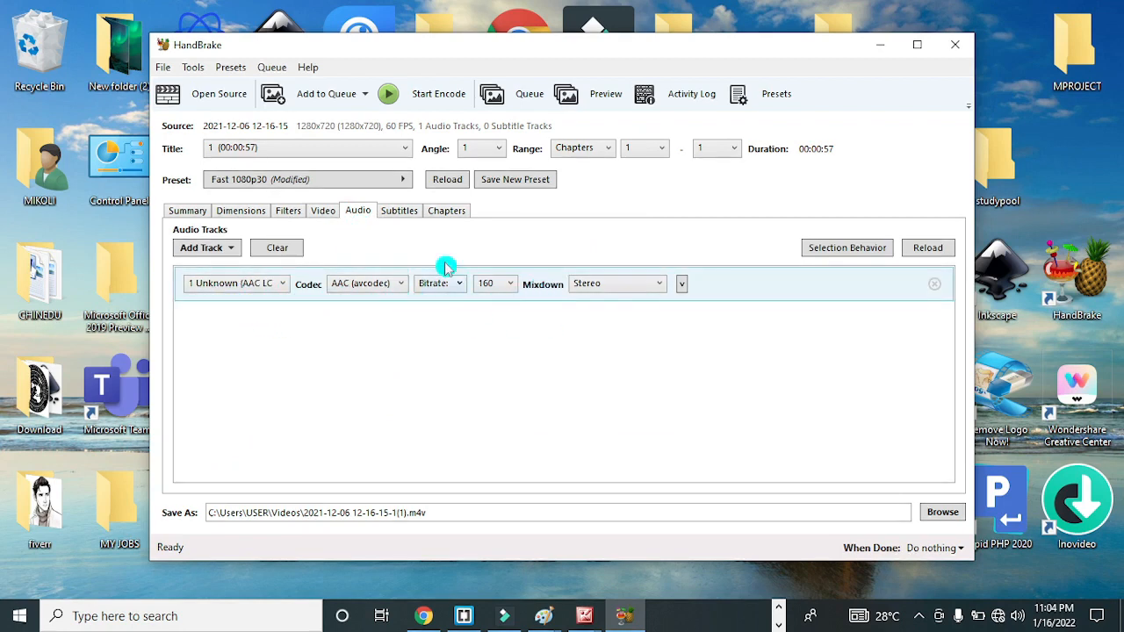
left_click(399, 210)
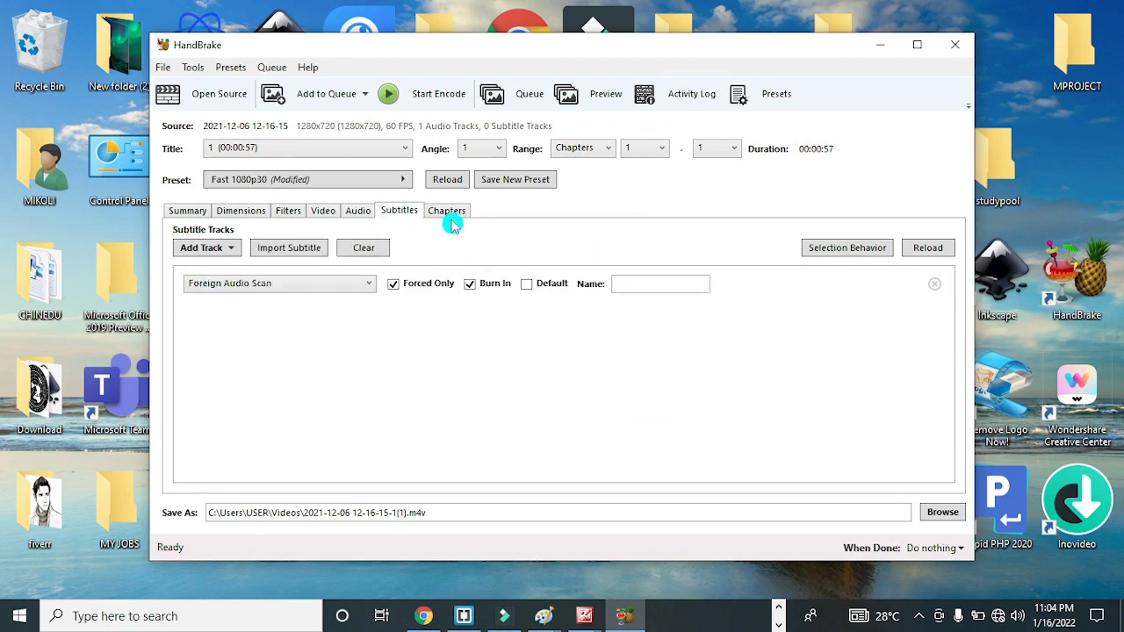
left_click(446, 209)
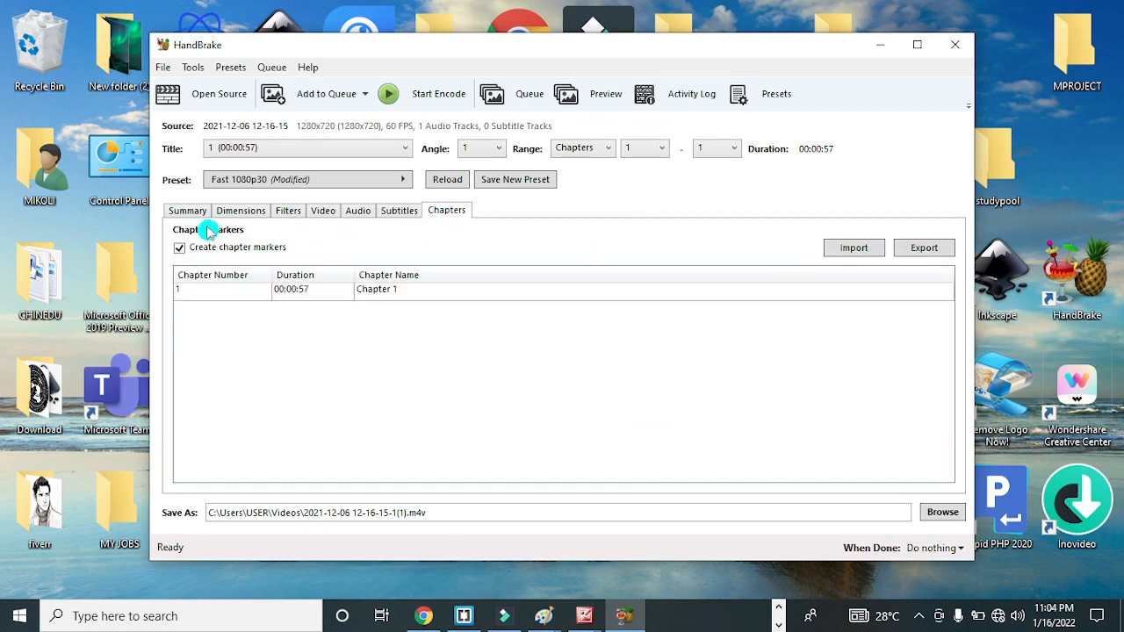
Step: Return to the Summary showing H.264 30 FPS, AAC stereo, Decomb and 1280x720
left_click(187, 210)
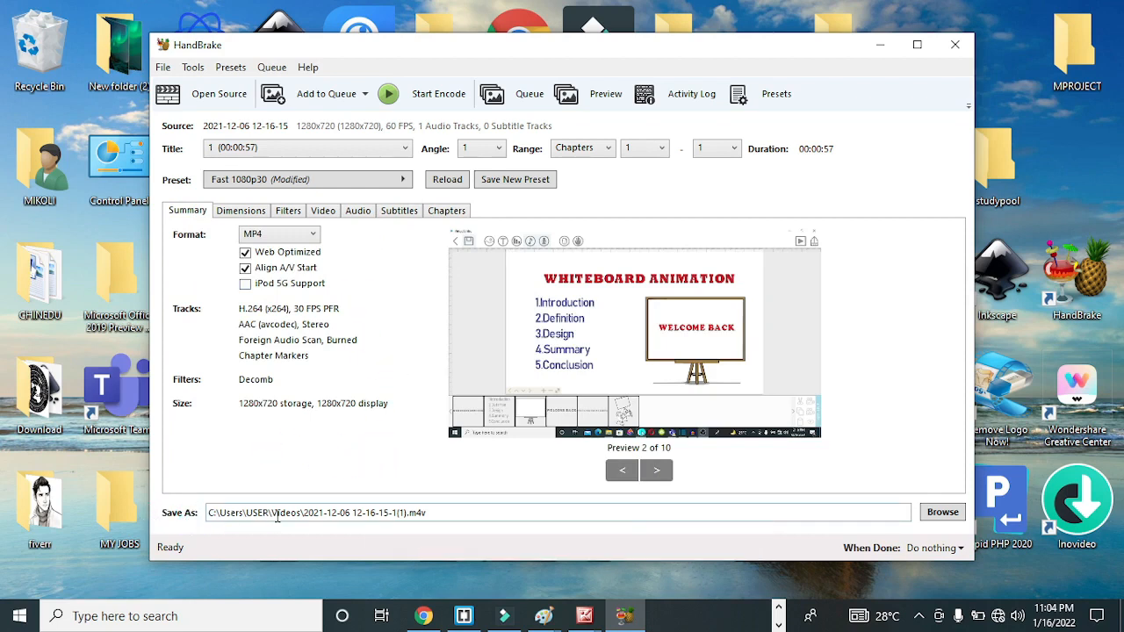
mouse_move(386, 513)
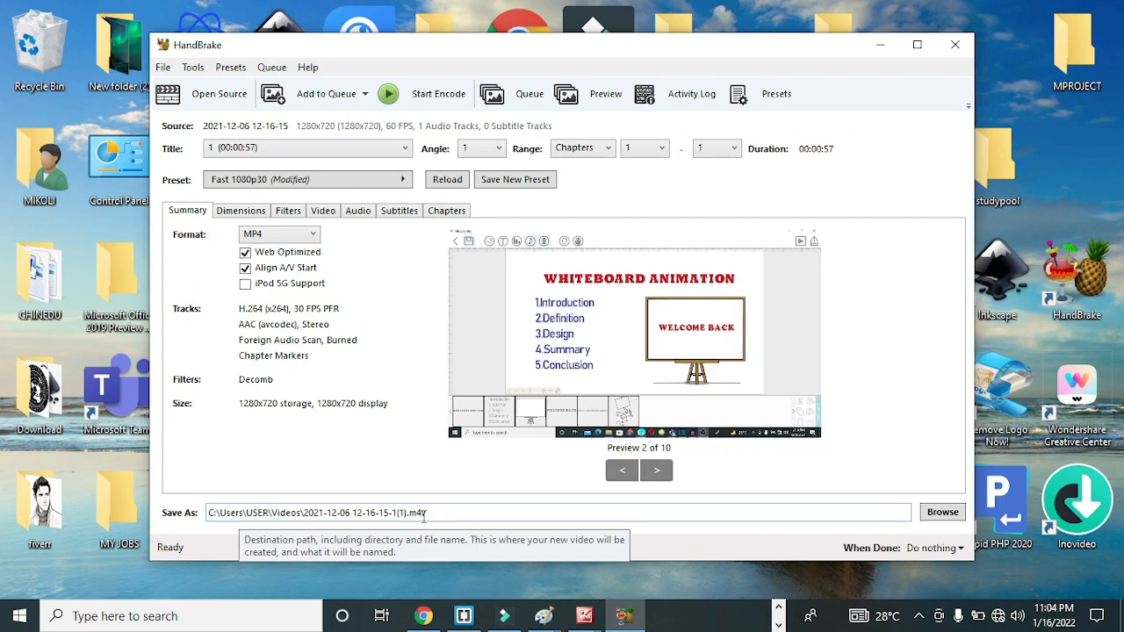
mouse_move(942, 512)
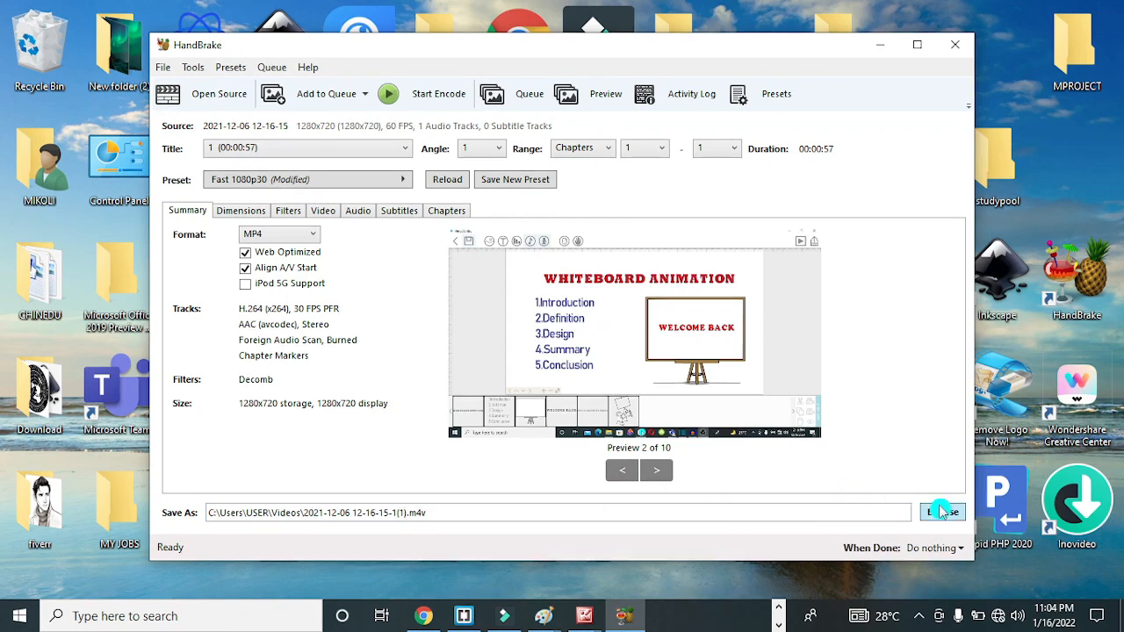
Step: Set the output destination to the Videos > AnyDesk folder, replacing the existing file
left_click(943, 512)
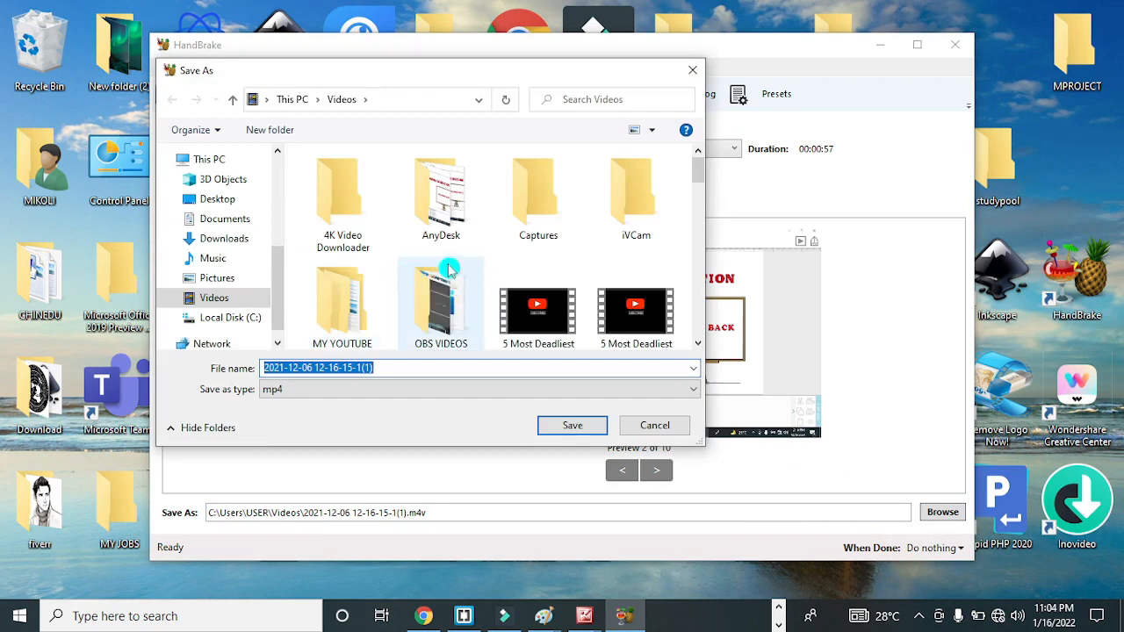
left_click(440, 193)
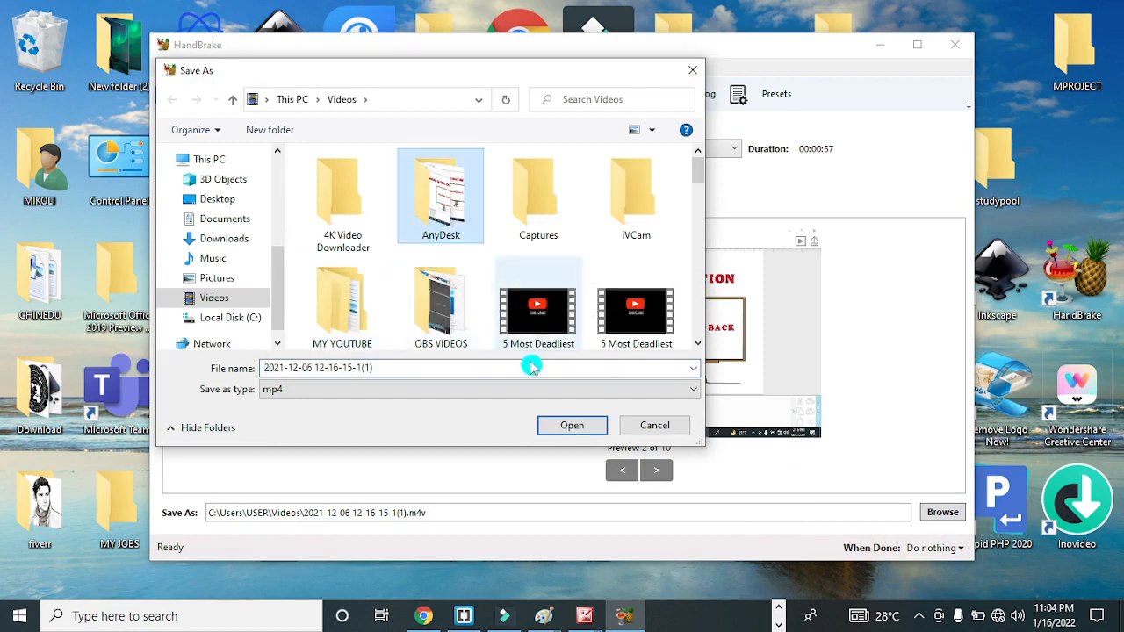
double_click(440, 188)
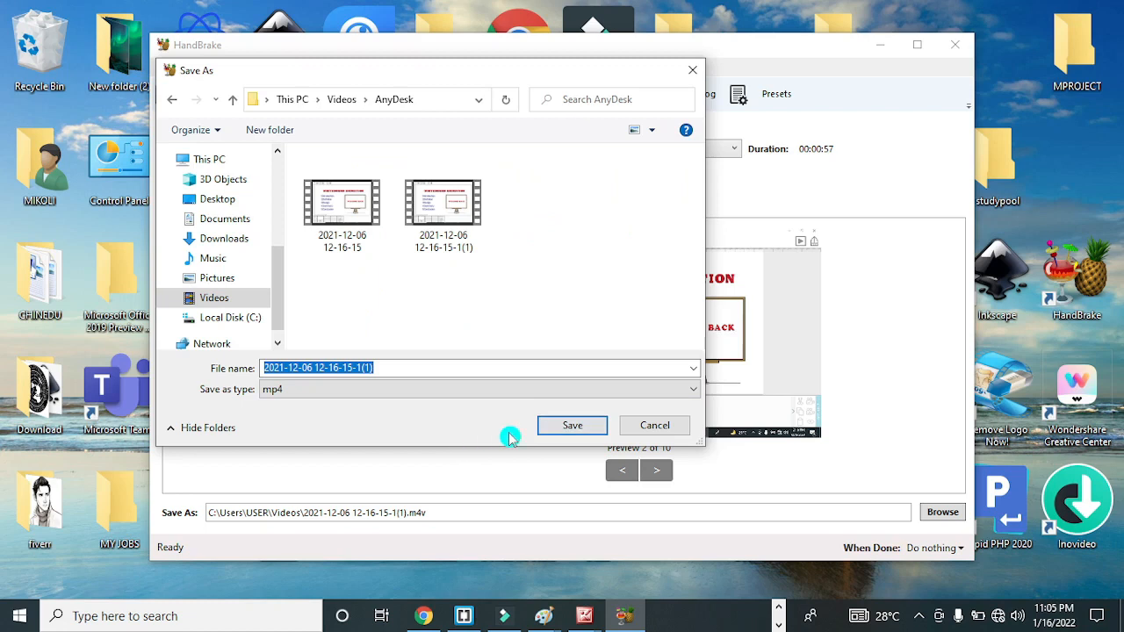
mouse_move(381, 420)
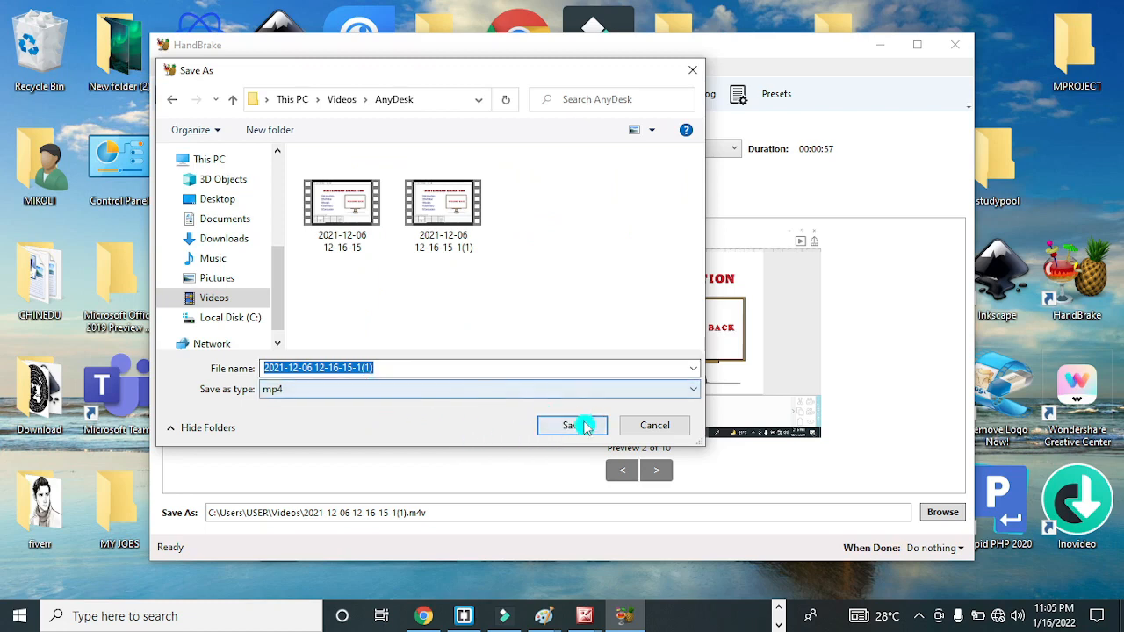
mouse_move(406, 407)
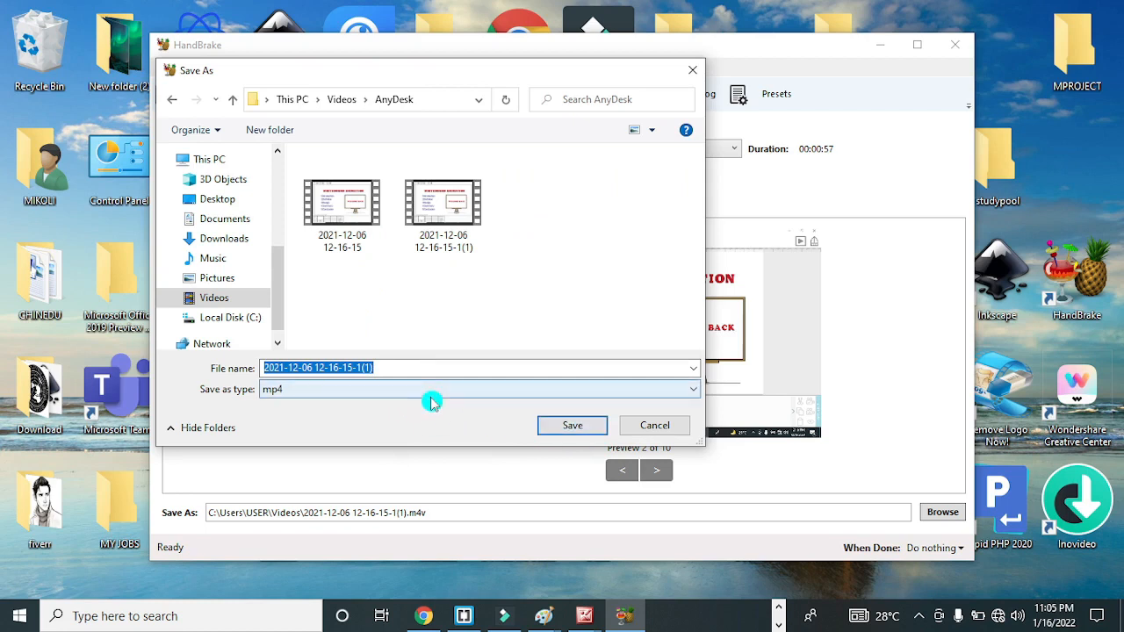
mouse_move(429, 397)
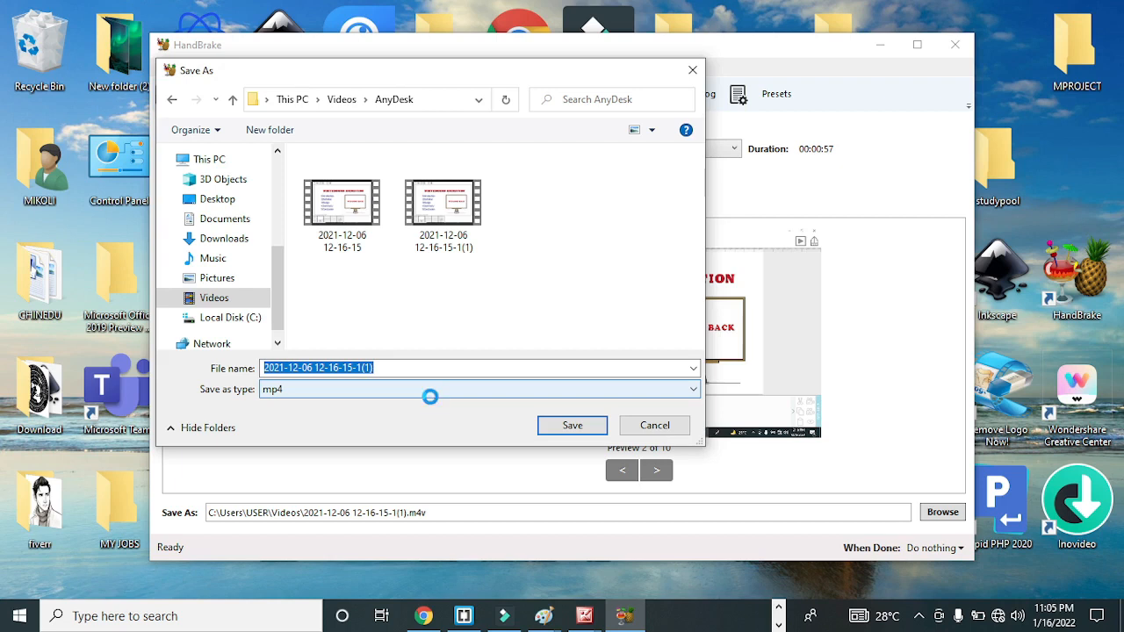
left_click(572, 425)
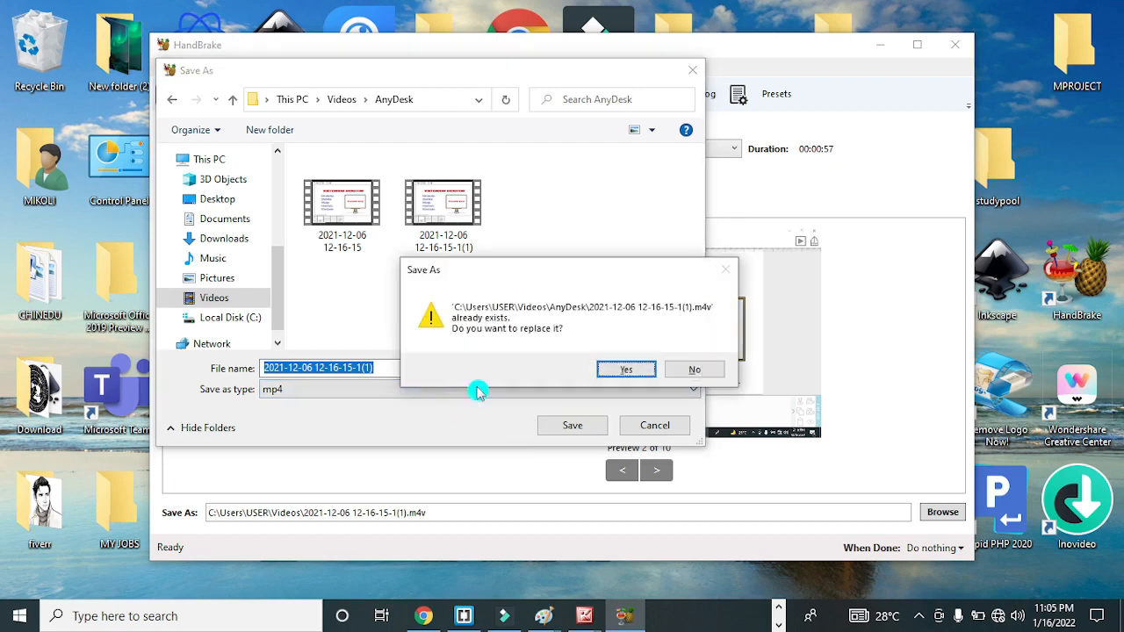
left_click(625, 369)
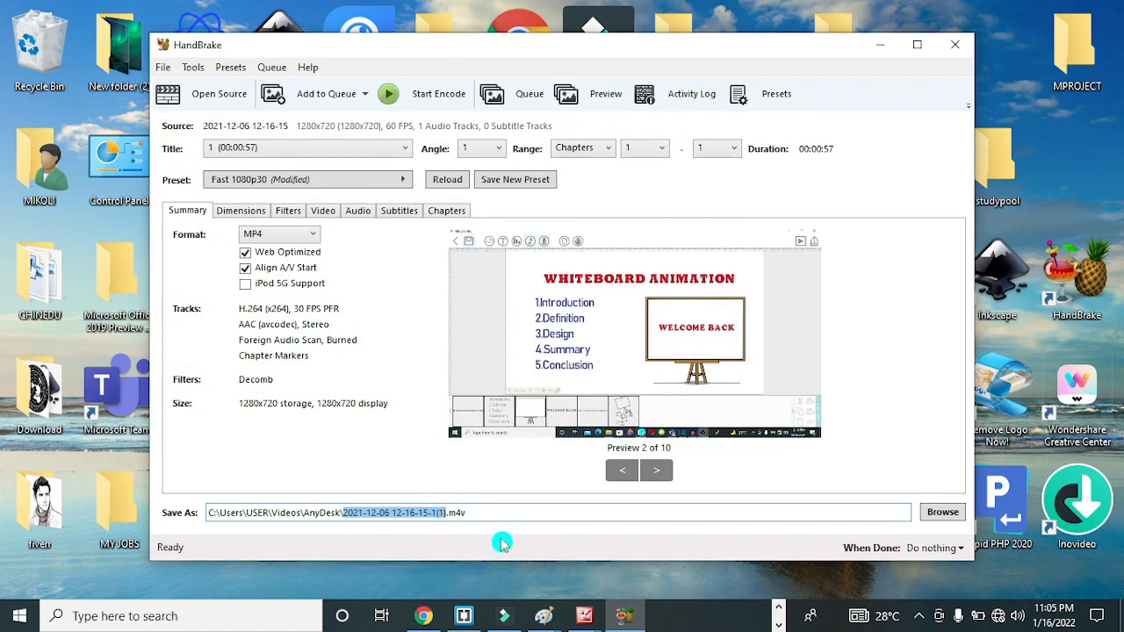
Step: Rename the output file to TEST, keeping the m4v extension
type("TEST")
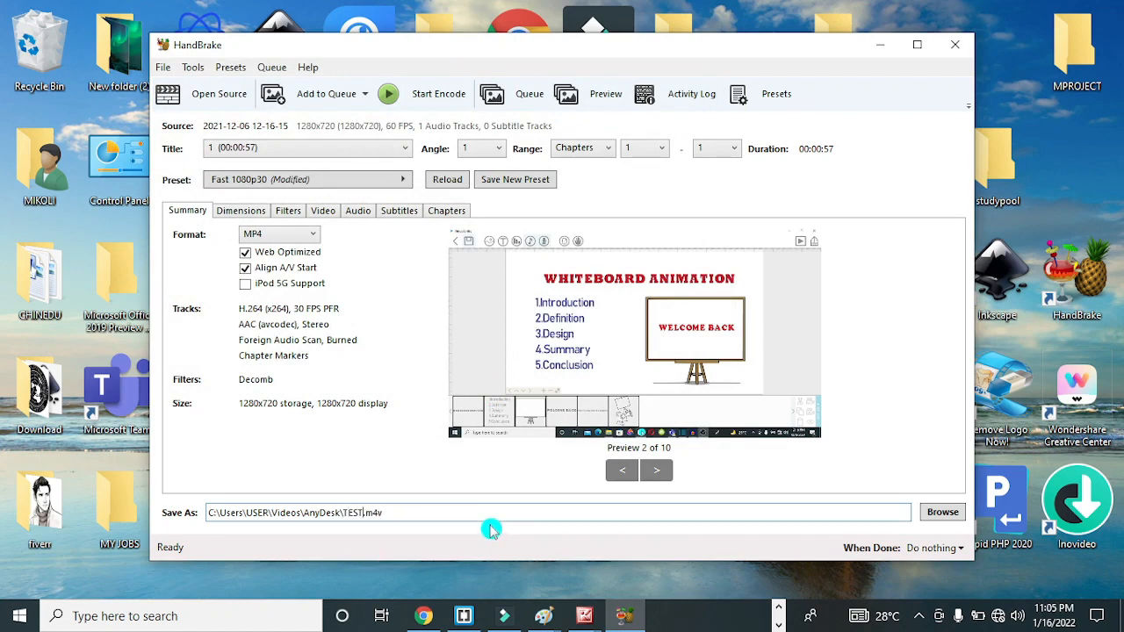
mouse_move(440, 98)
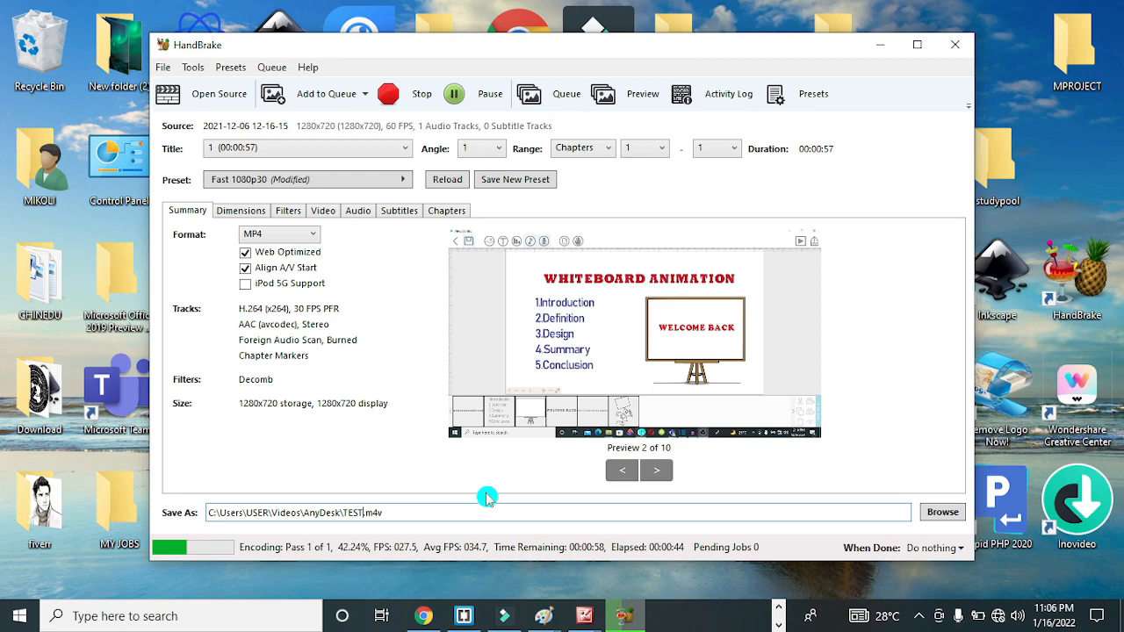
mouse_move(358, 477)
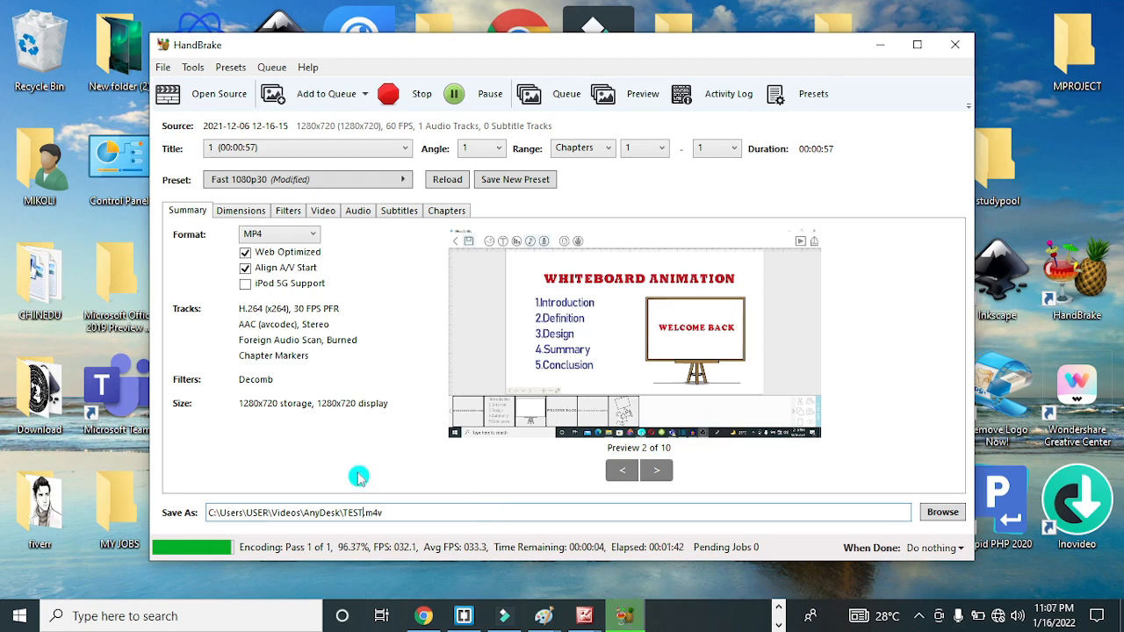